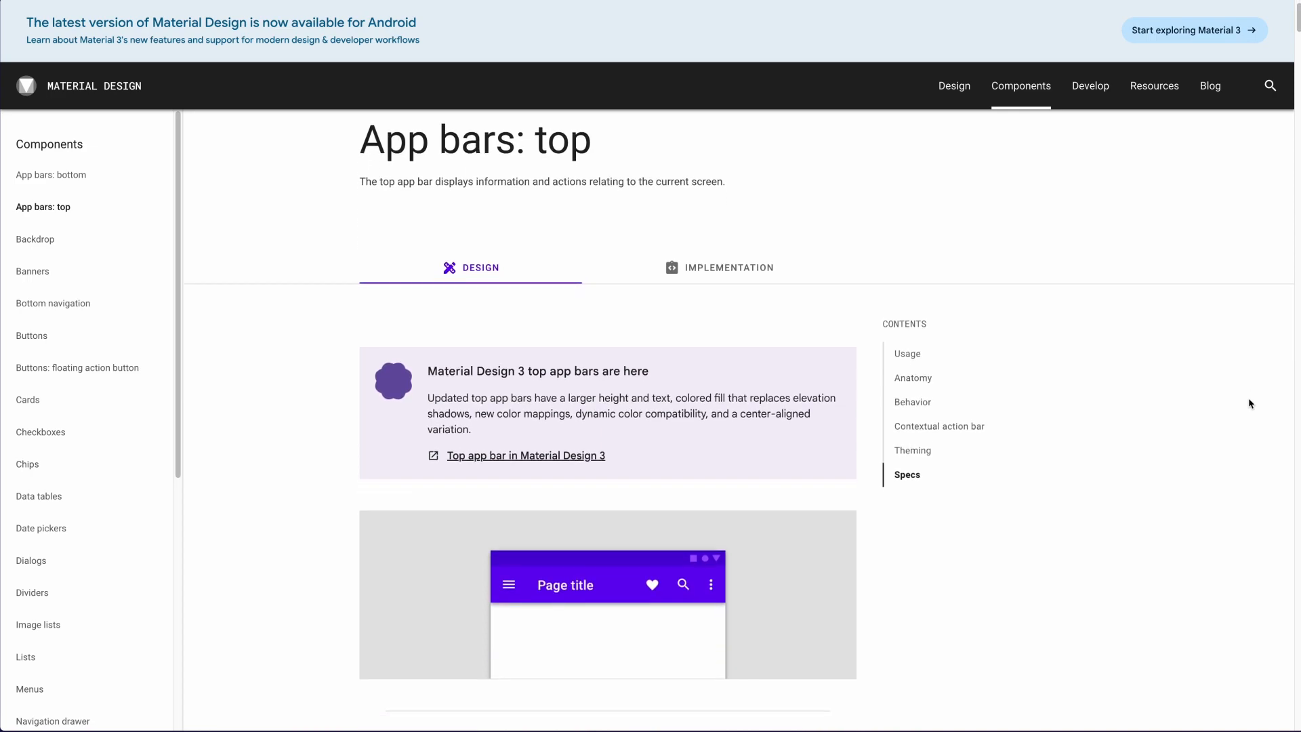
Scroll through the top app bar page's Usage, Principles and Types sections.
{"action": "scroll", "scroll_direction": "down", "scroll_amount": 3}
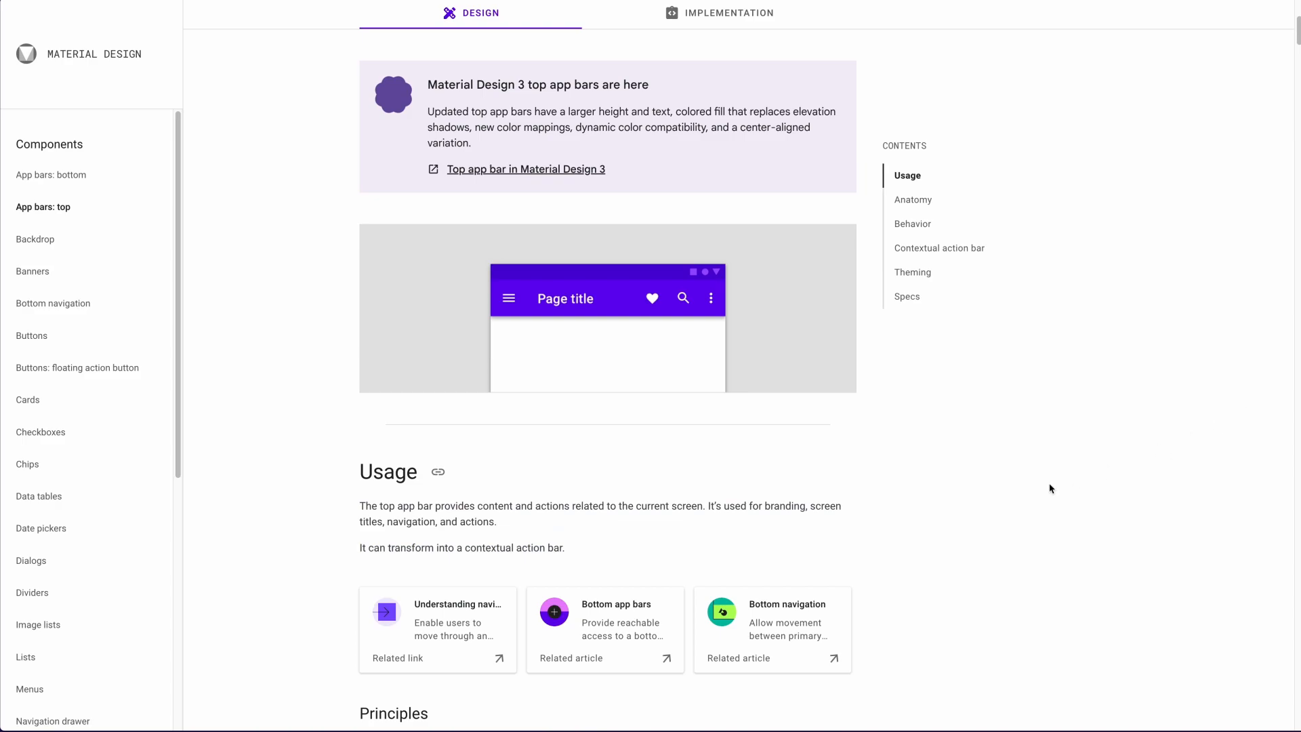
{"action": "scroll", "scroll_direction": "down", "scroll_amount": 3}
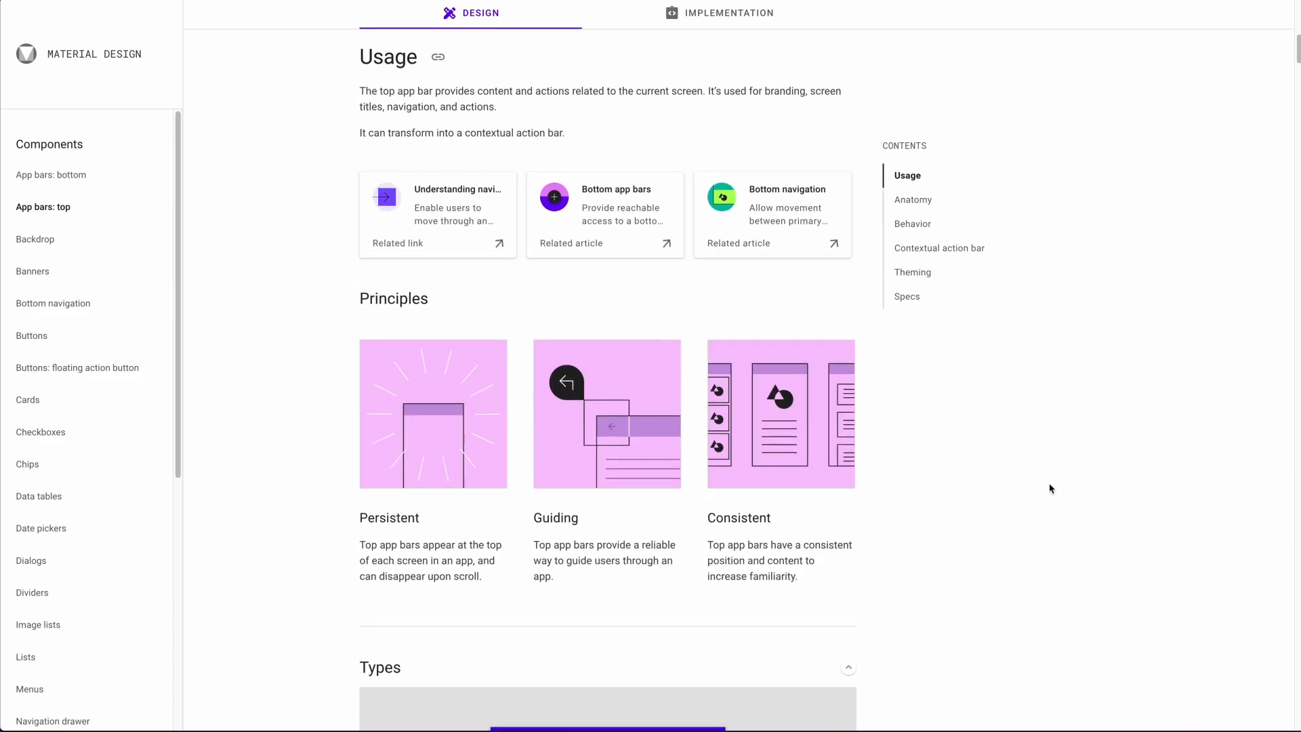
{"action": "scroll", "scroll_direction": "down", "scroll_amount": 3}
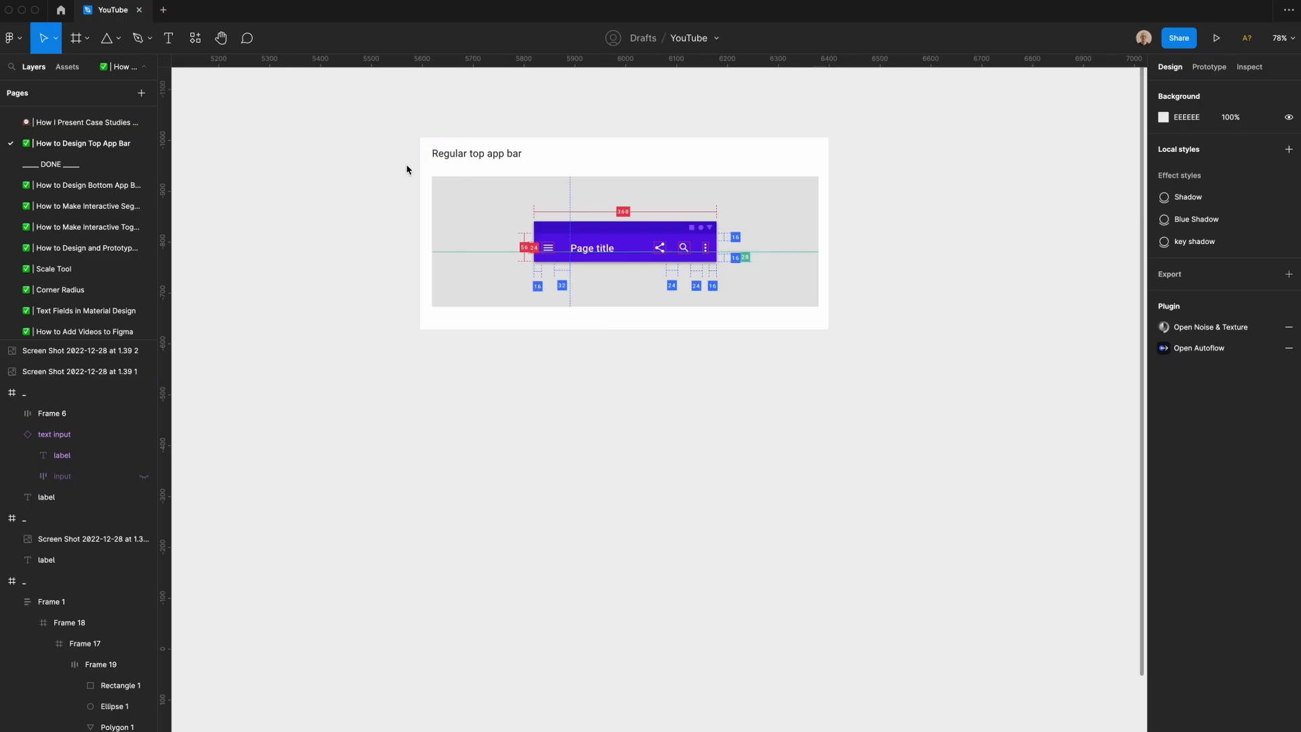
{"action": "mouse_move", "coordinate": [533, 429]}
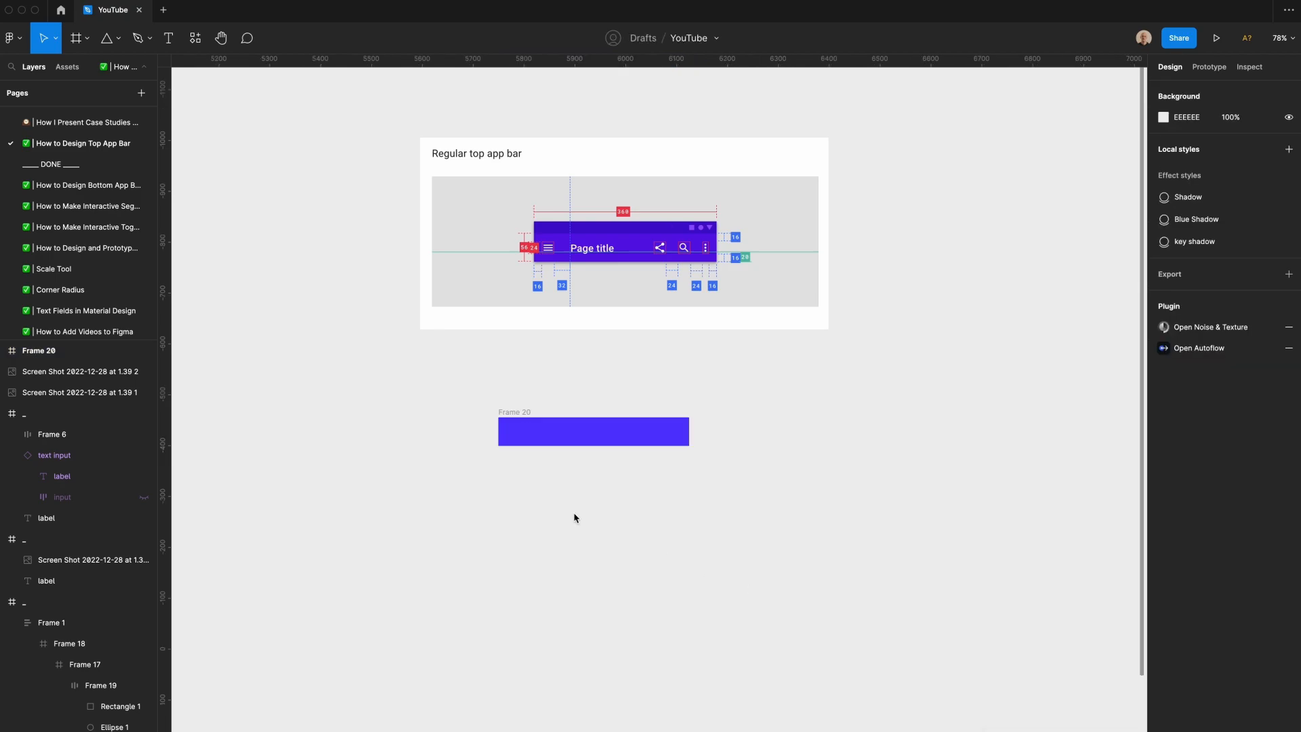
Add Font Awesome bars, share-nodes, search and ellipsis icons to the bar, sized 24.
{"action": "left_click", "coordinate": [167, 38]}
{"action": "type", "text": "b"}
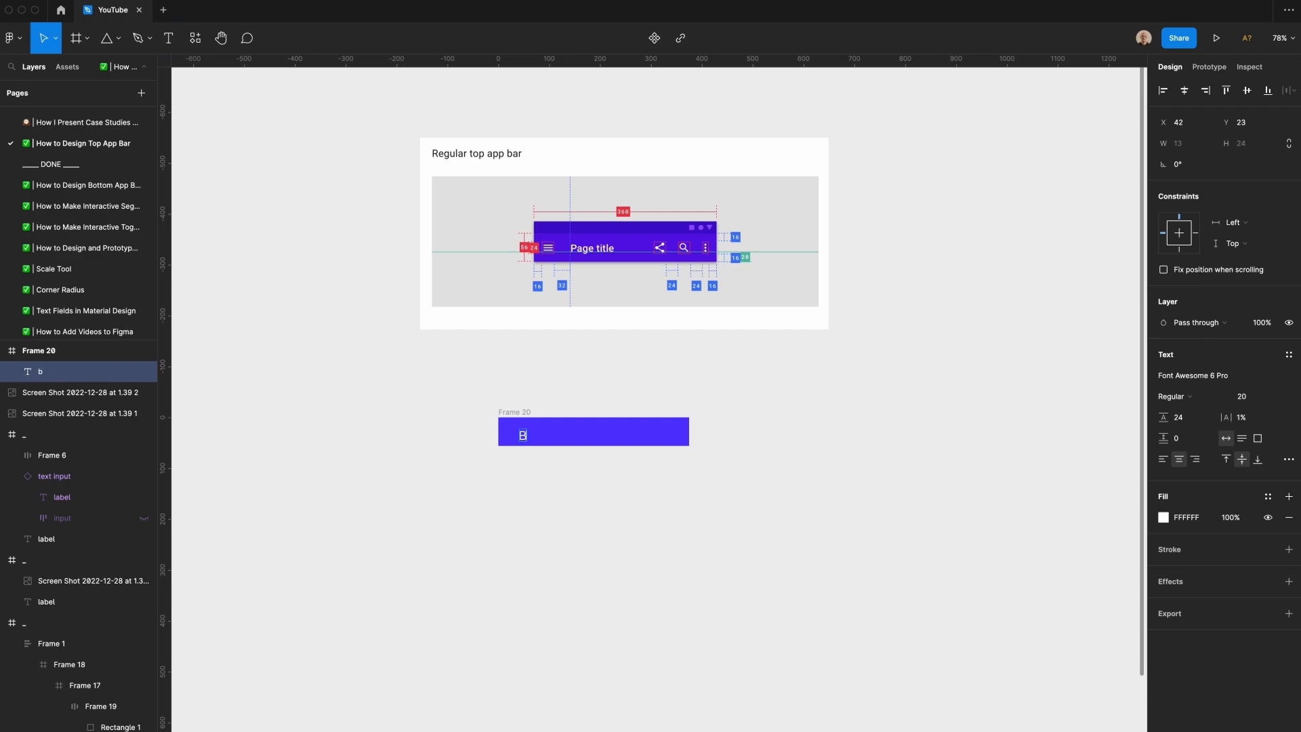
{"action": "type", "text": "ars"}
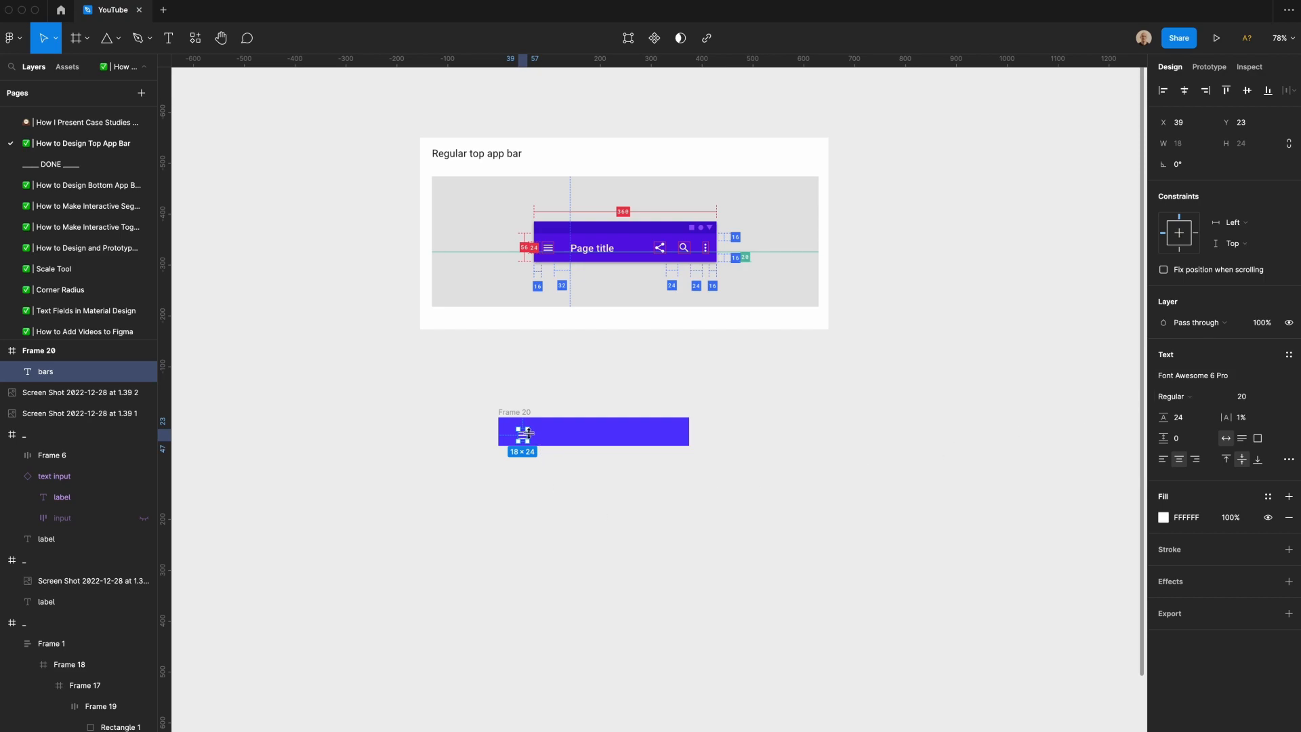
{"action": "type", "text": "32"}
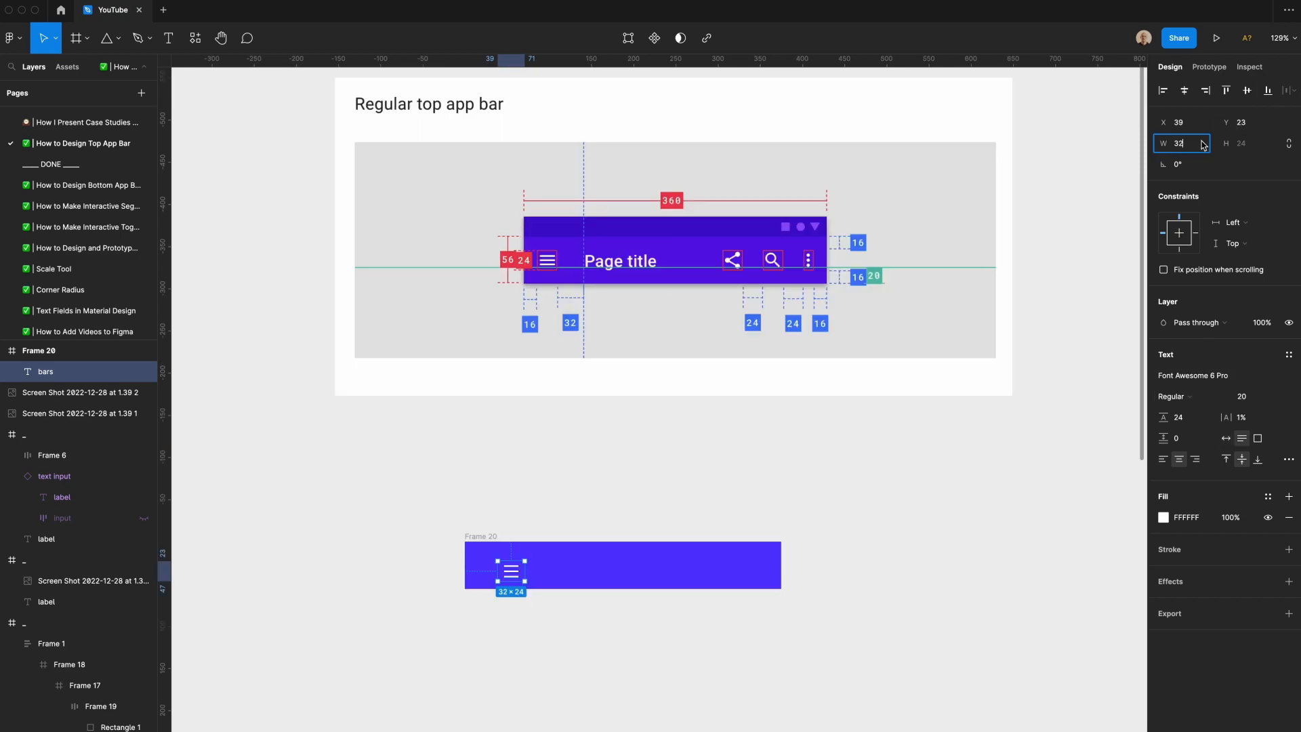
{"action": "type", "text": "24"}
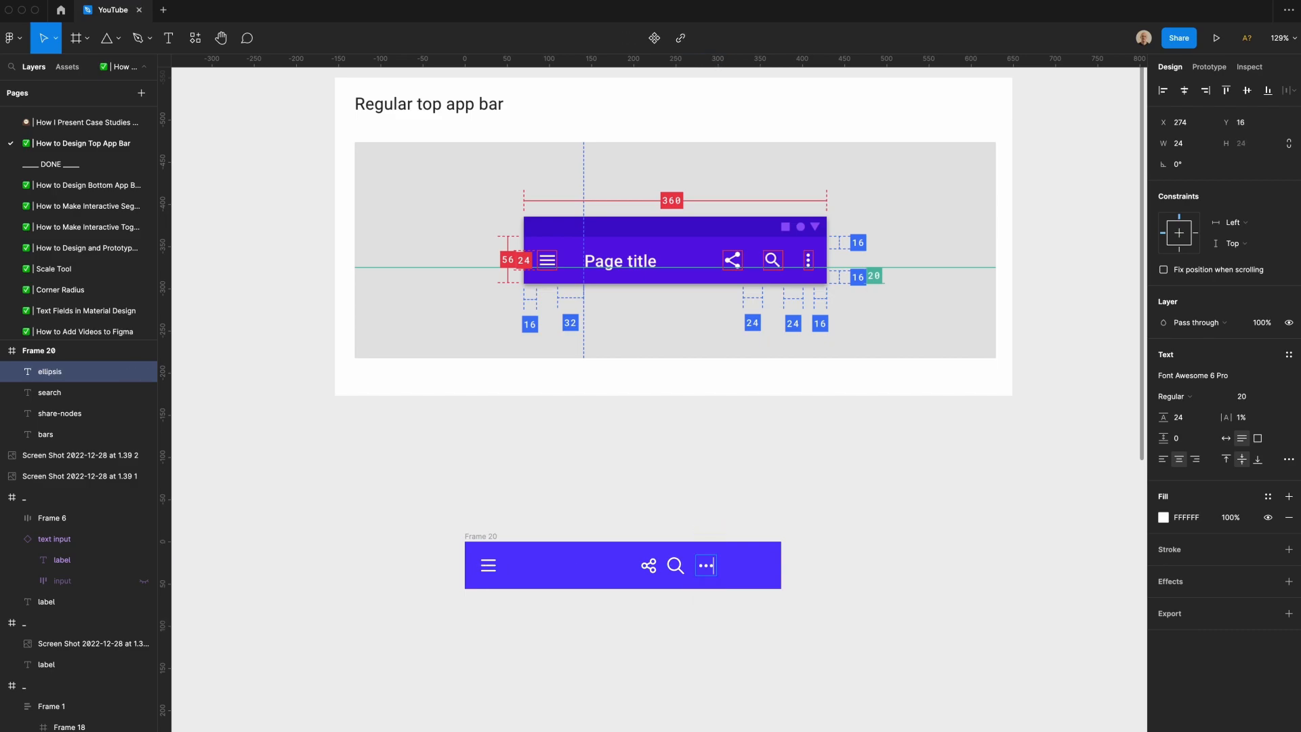
{"action": "left_click", "coordinate": [705, 565]}
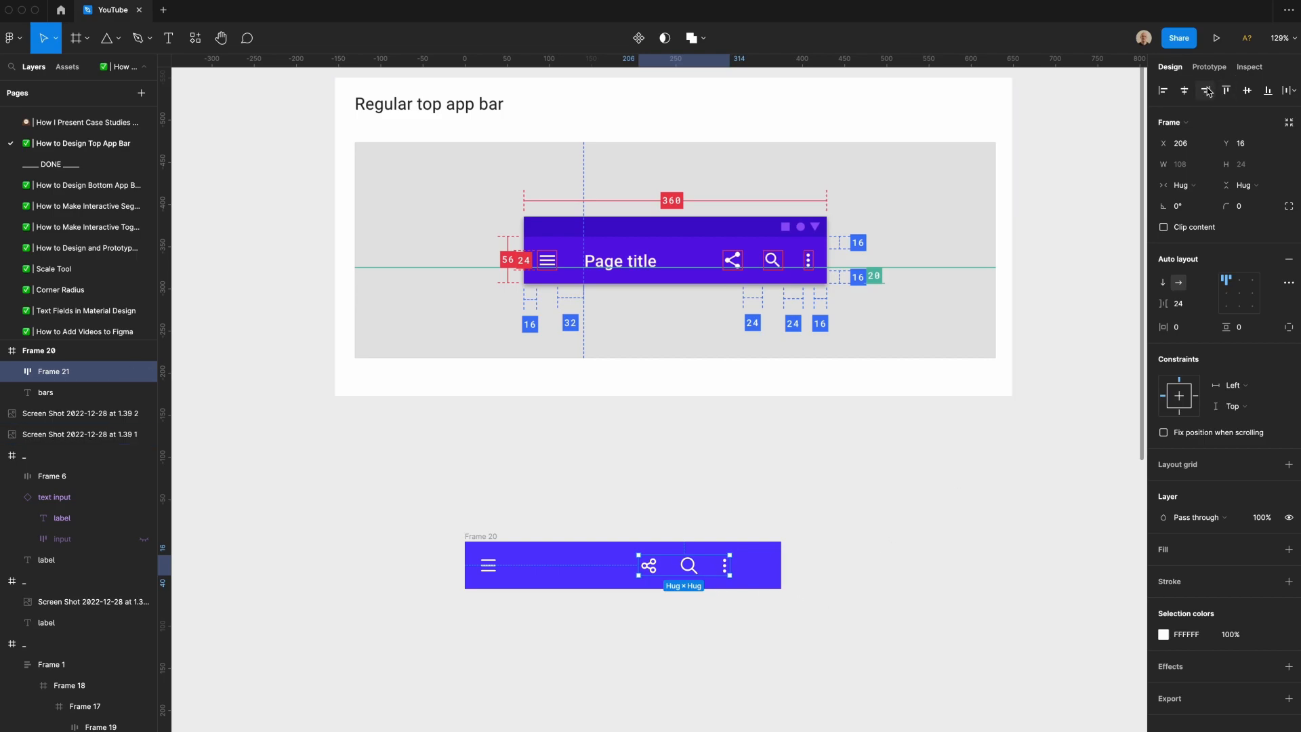
Move the 24-spaced action icon group to the bar's right edge, constrained Right.
{"action": "left_click_drag", "start_coordinate": [689, 565], "coordinate": [724, 565]}
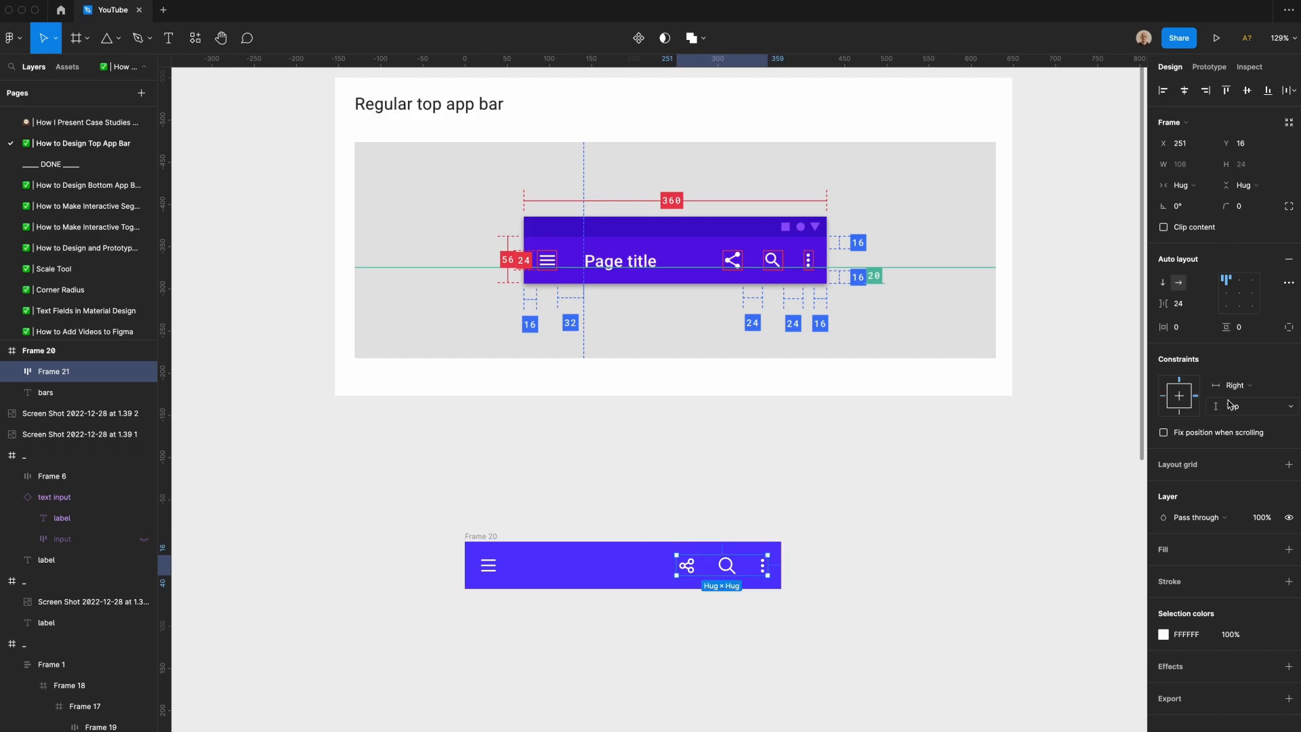
{"action": "left_click", "coordinate": [44, 391]}
{"action": "type", "text": "P"}
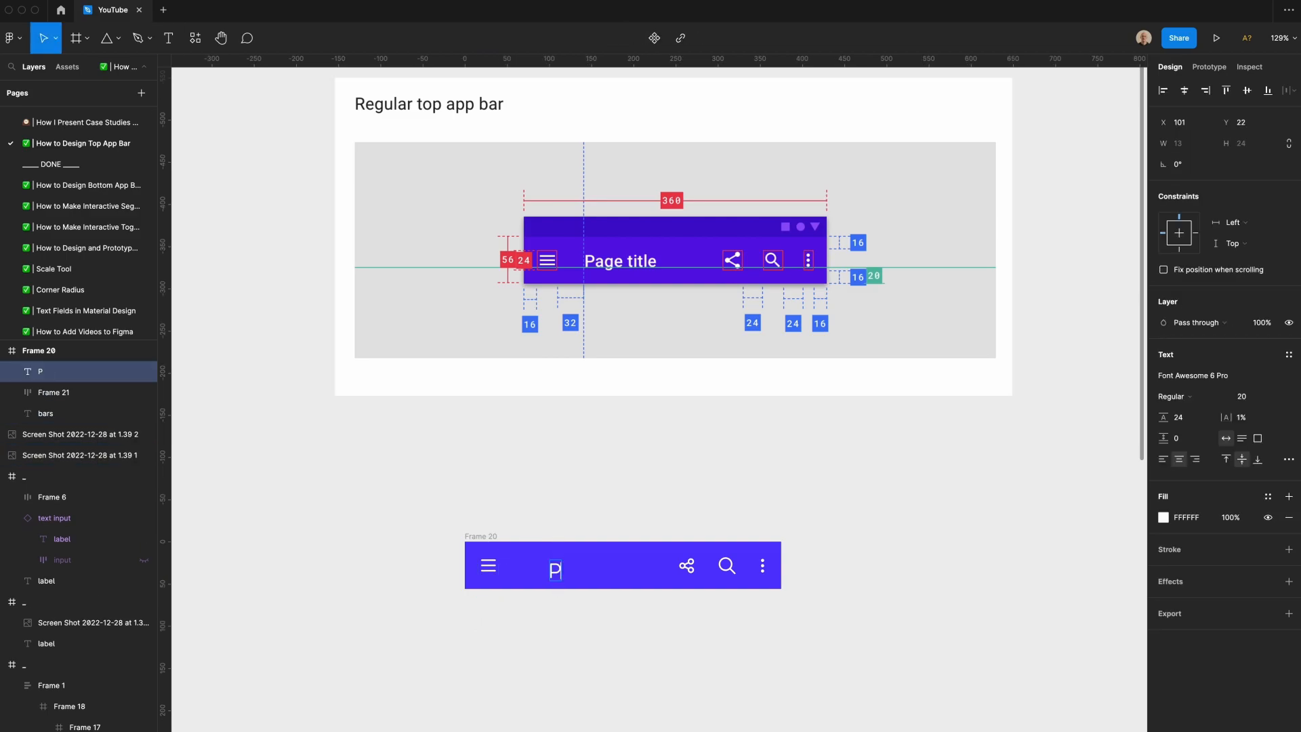
Add 'Page title' in SF Pro Medium 18, line height 22, at x 72.
{"action": "type", "text": "TITLE"}
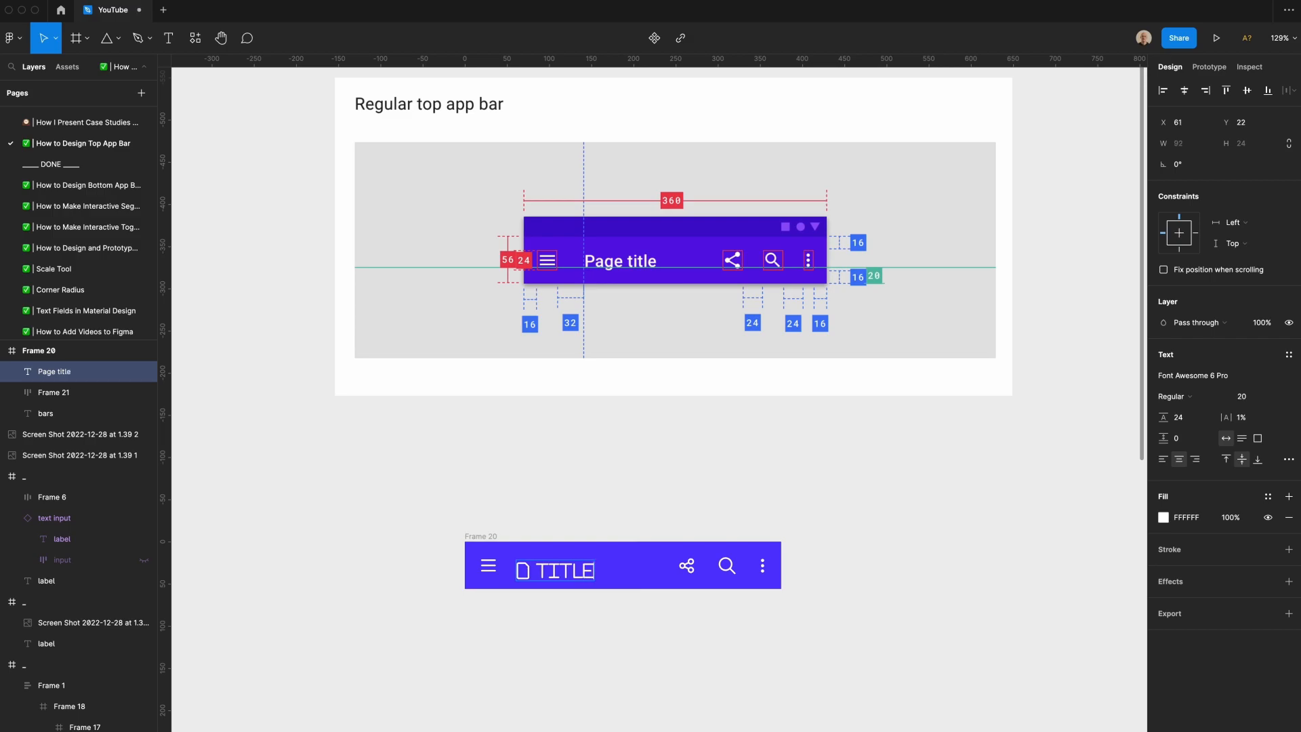
{"action": "type", "text": "SF p"}
{"action": "type", "text": "18"}
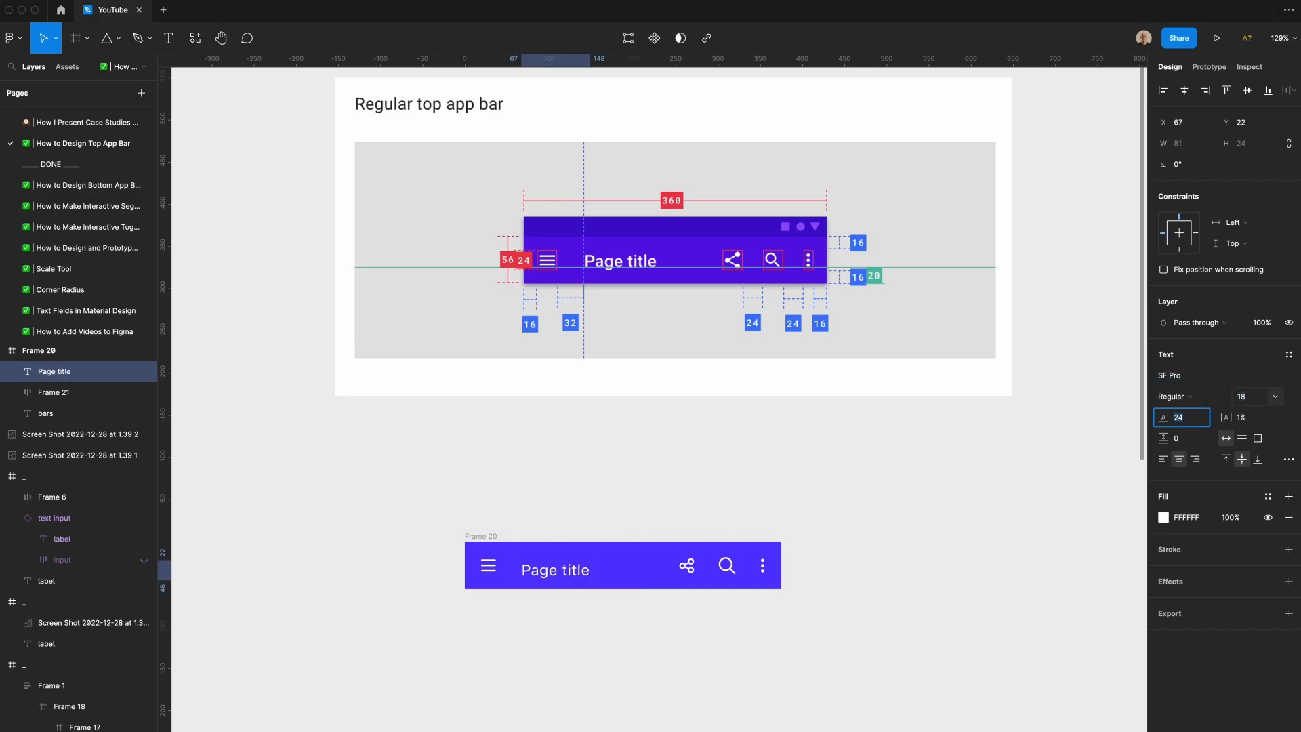
{"action": "left_click", "coordinate": [1174, 396]}
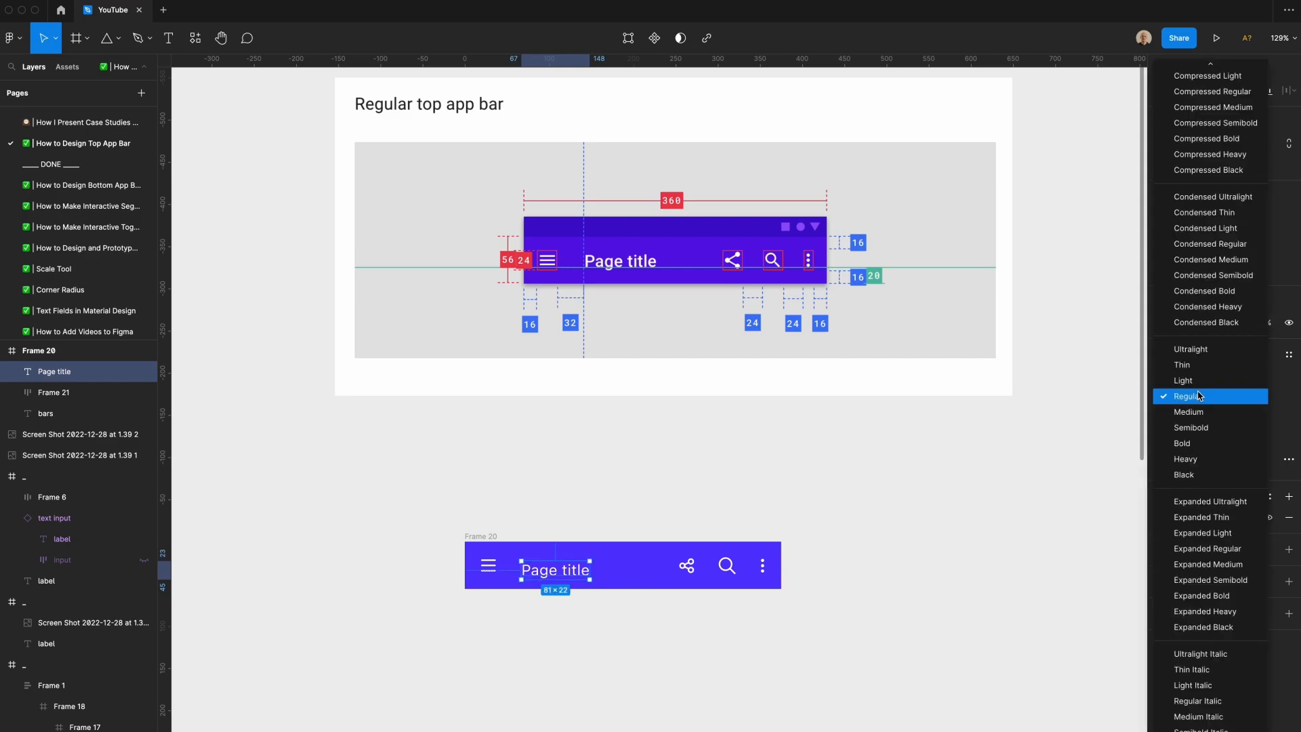
{"action": "left_click", "coordinate": [1188, 411]}
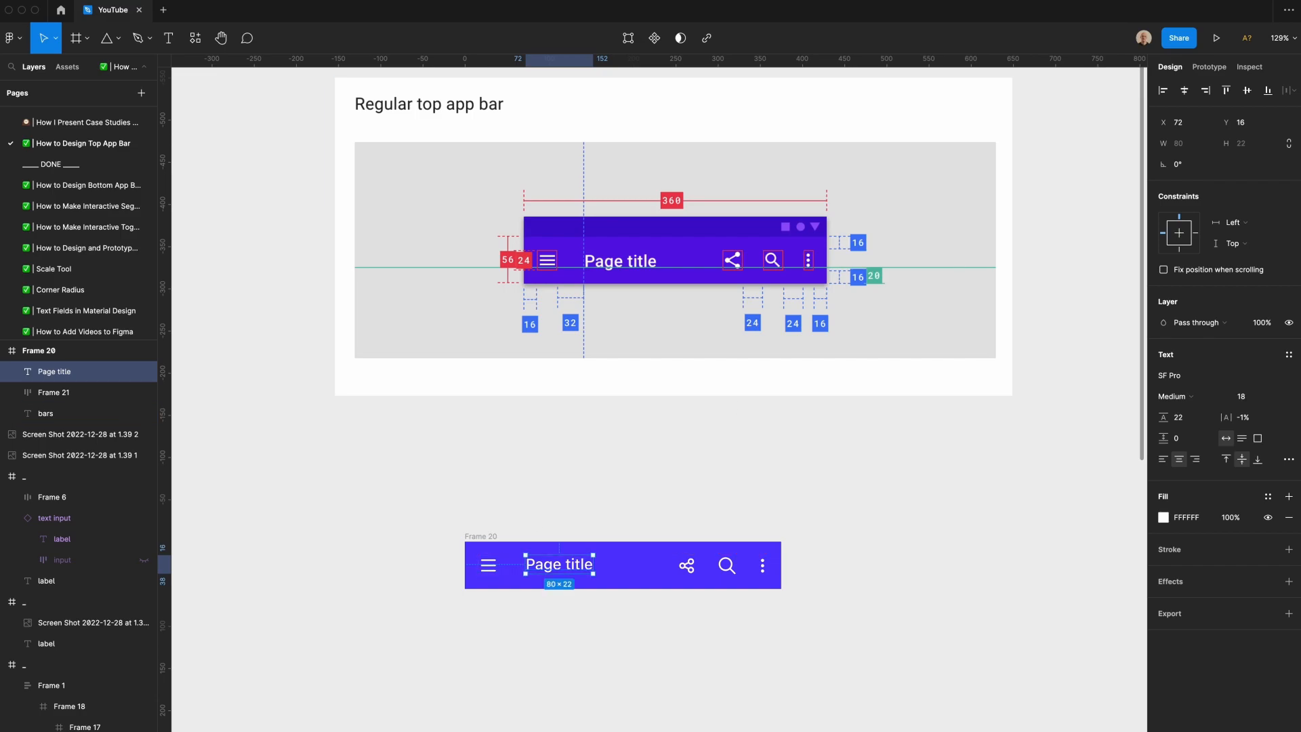
{"action": "left_click_drag", "start_coordinate": [592, 566], "coordinate": [649, 565]}
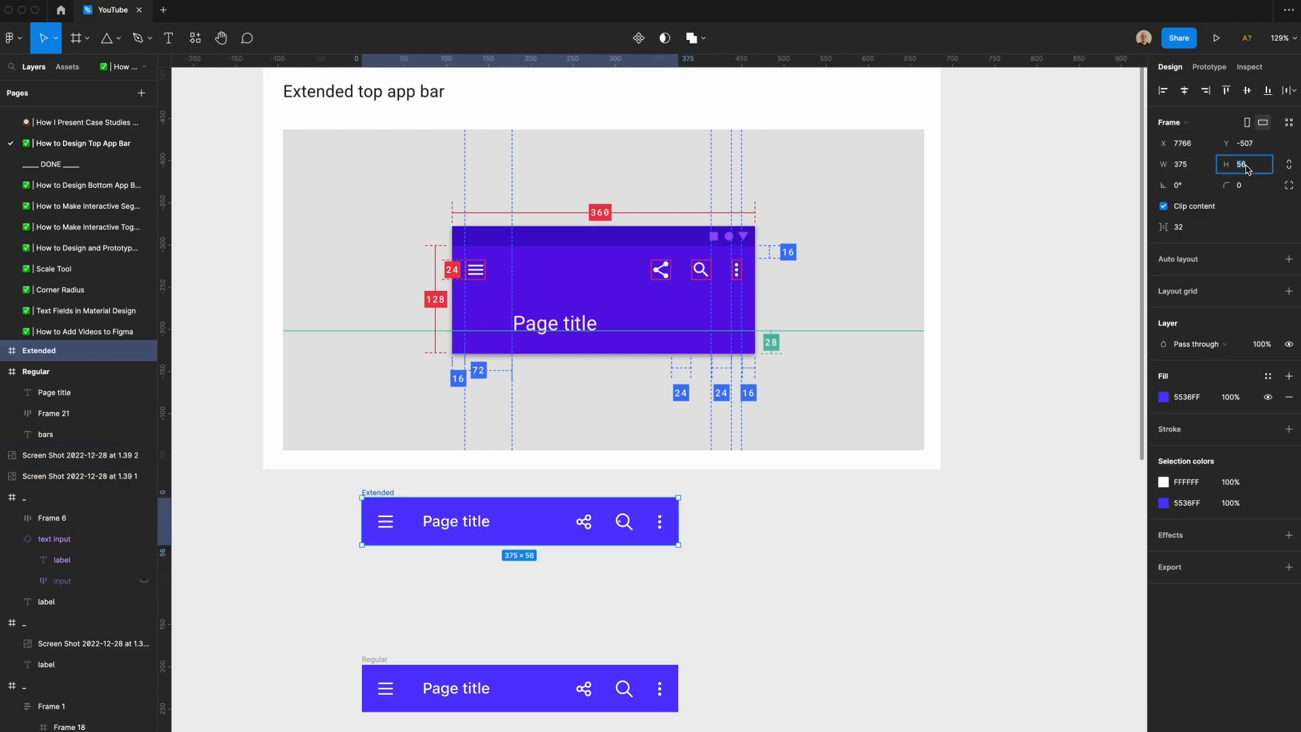
Set the Extended bar's height to 128 and its Page title size to 24.
{"action": "type", "text": "128"}
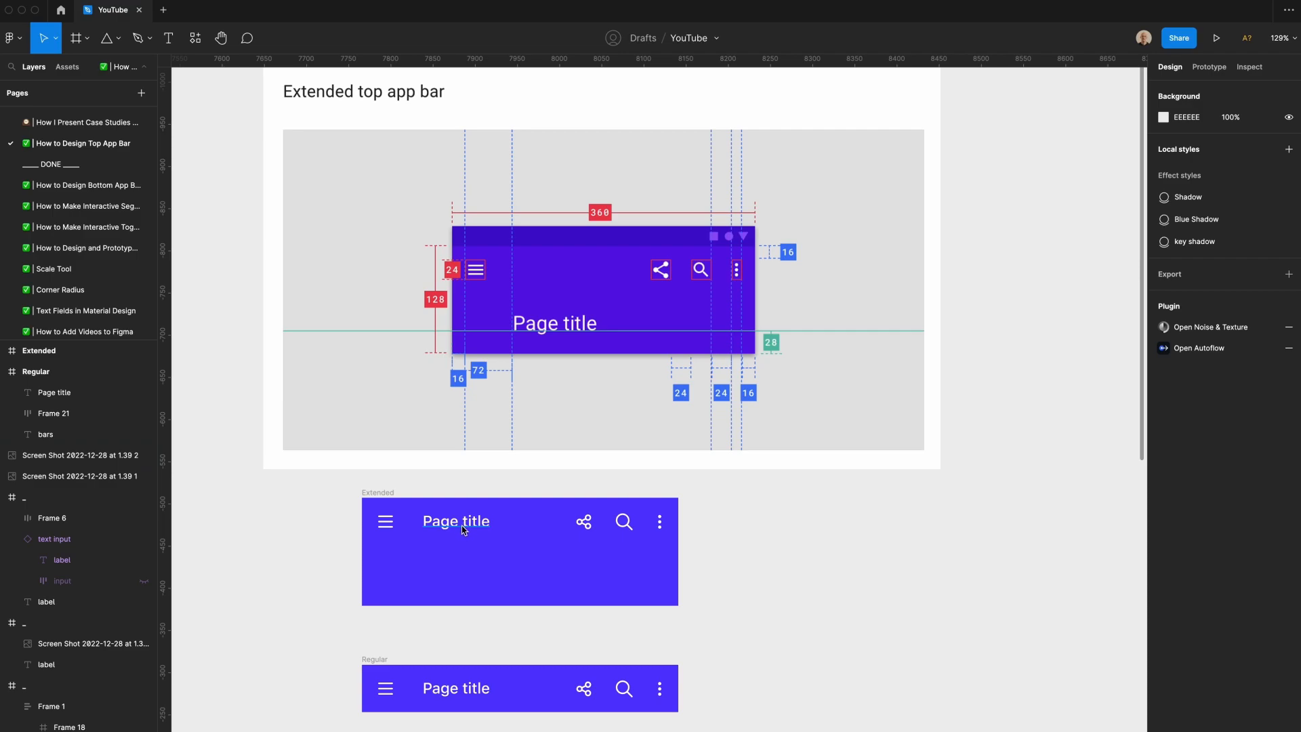
{"action": "left_click", "coordinate": [456, 521]}
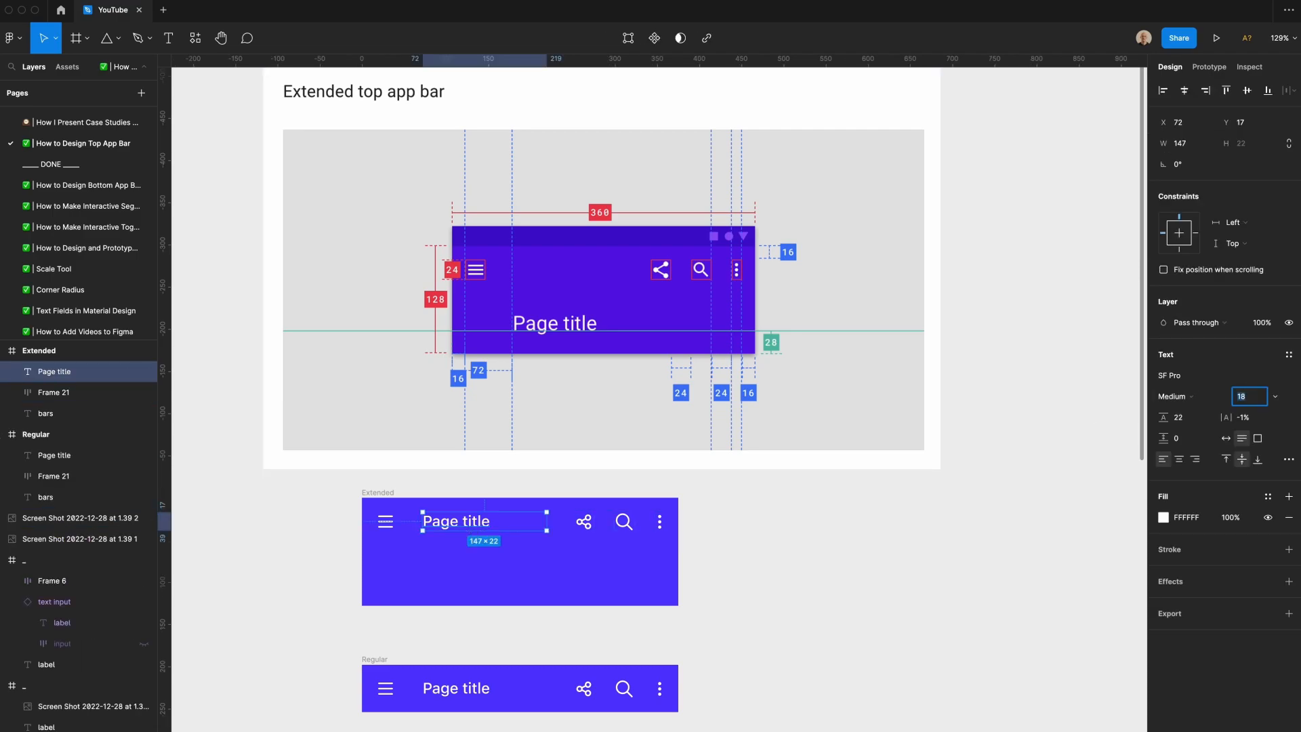
{"action": "type", "text": "24"}
{"action": "left_click", "coordinate": [1245, 122]}
{"action": "type", "text": "74"}
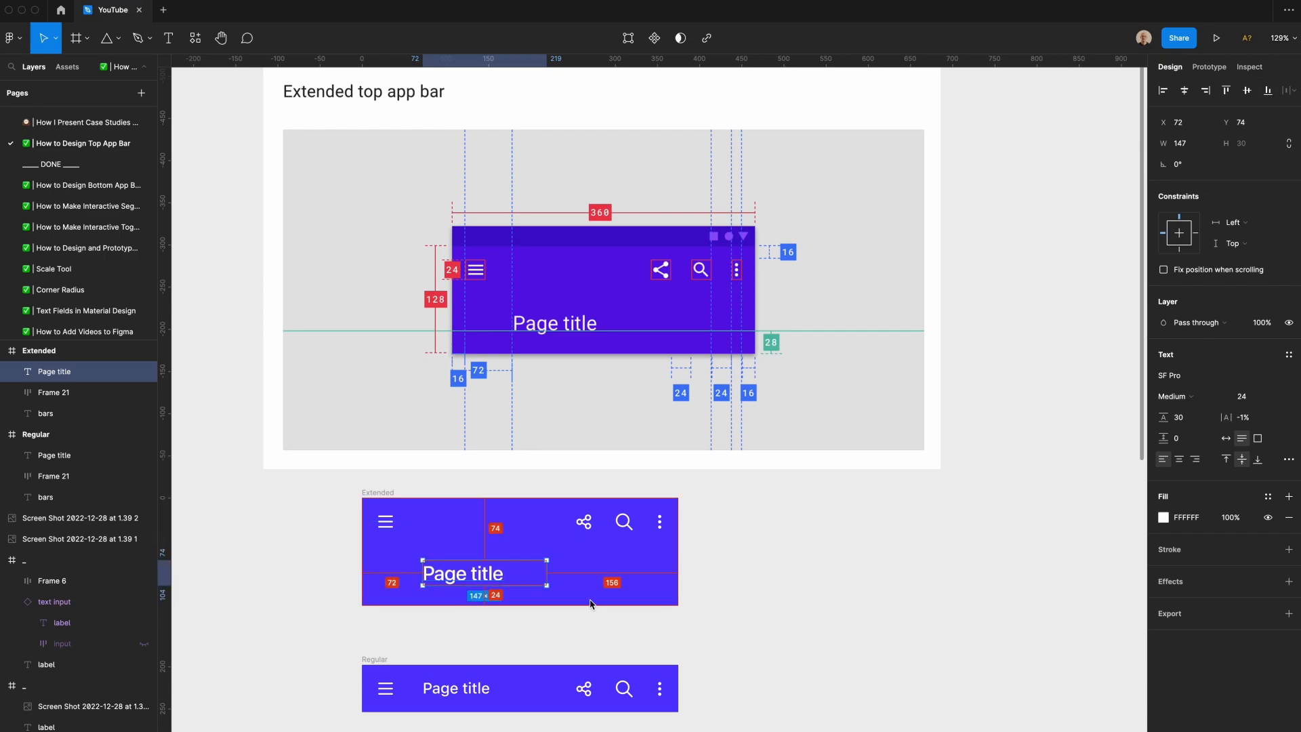
Measure with a temporary 28px rectangle, then nudge the title and set its vertical constraint.
{"action": "left_click_drag", "start_coordinate": [558, 573], "coordinate": [558, 601]}
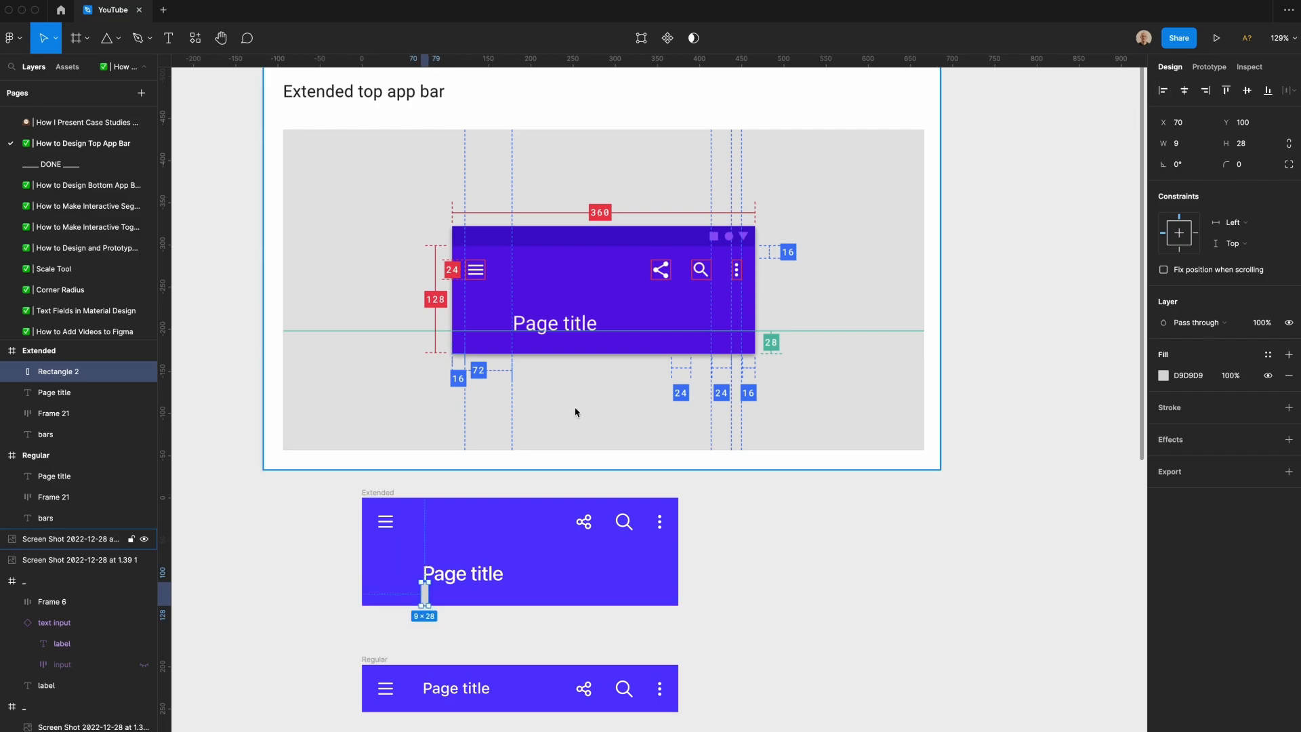
{"action": "left_click", "coordinate": [462, 574]}
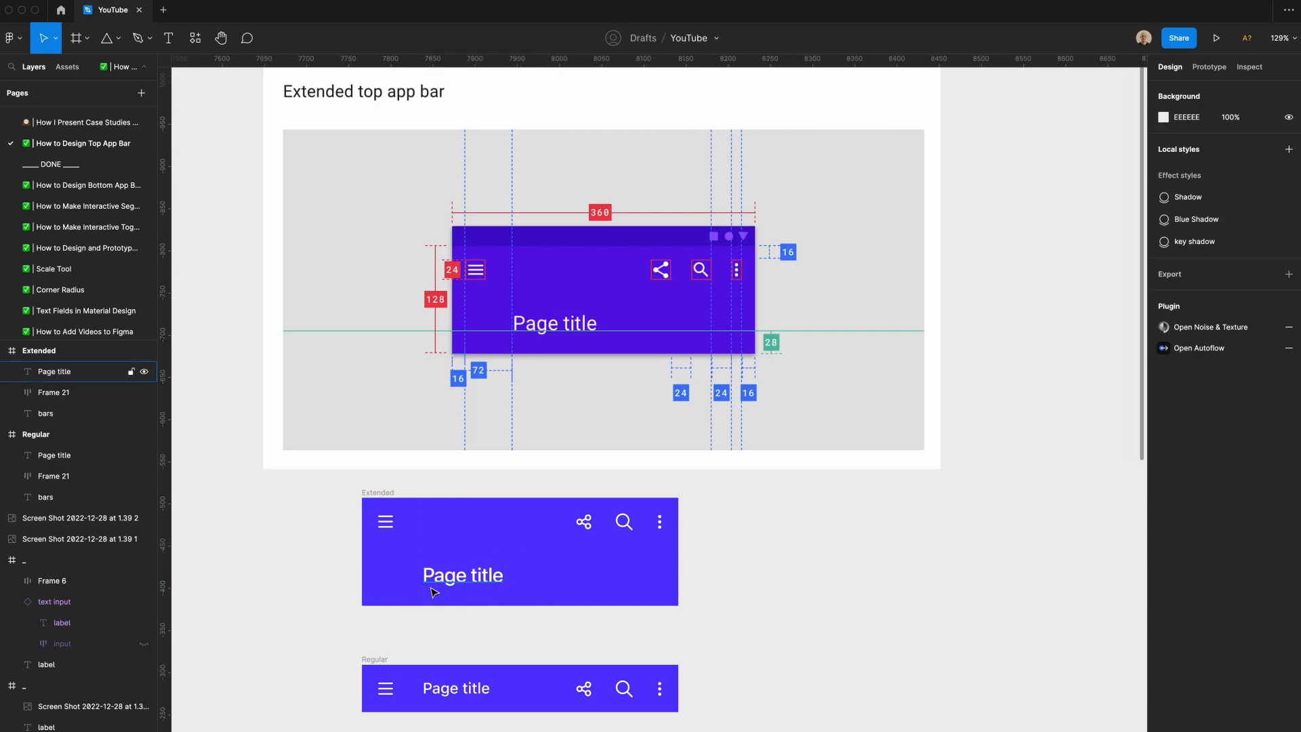
{"action": "left_click", "coordinate": [462, 574]}
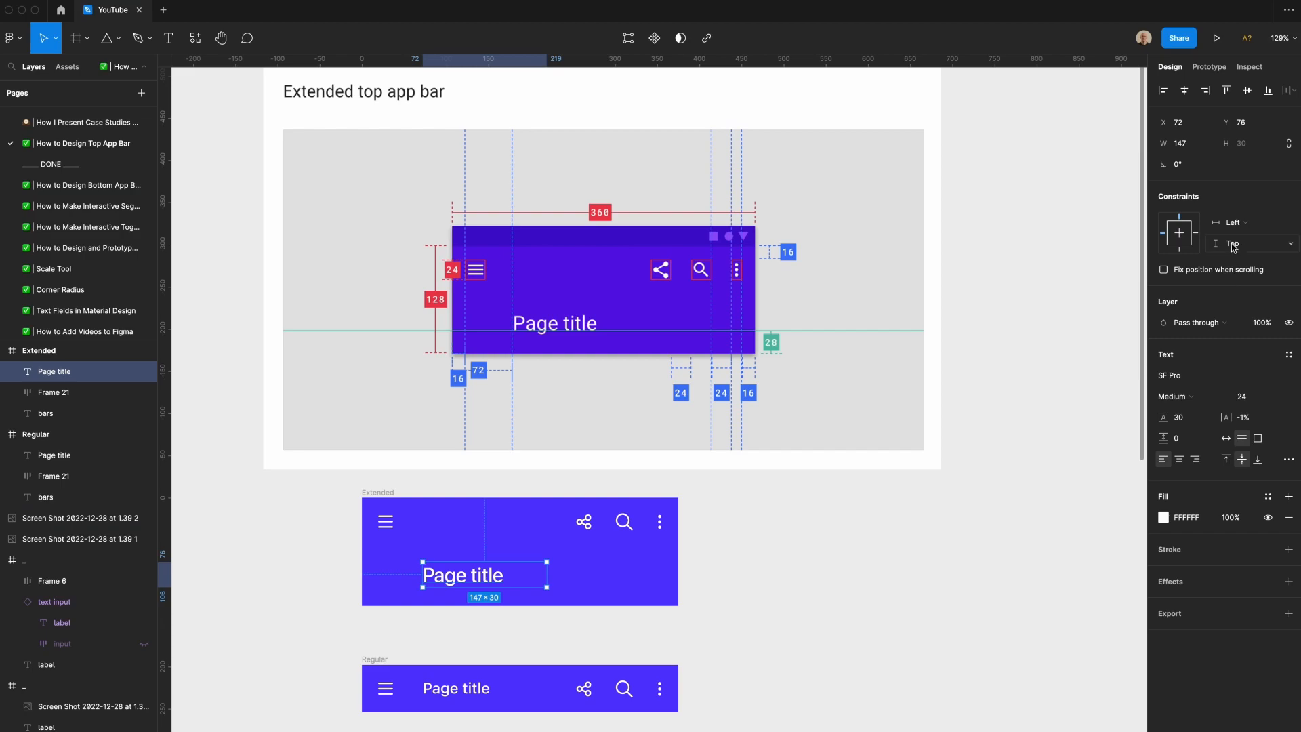
{"action": "left_click", "coordinate": [634, 610]}
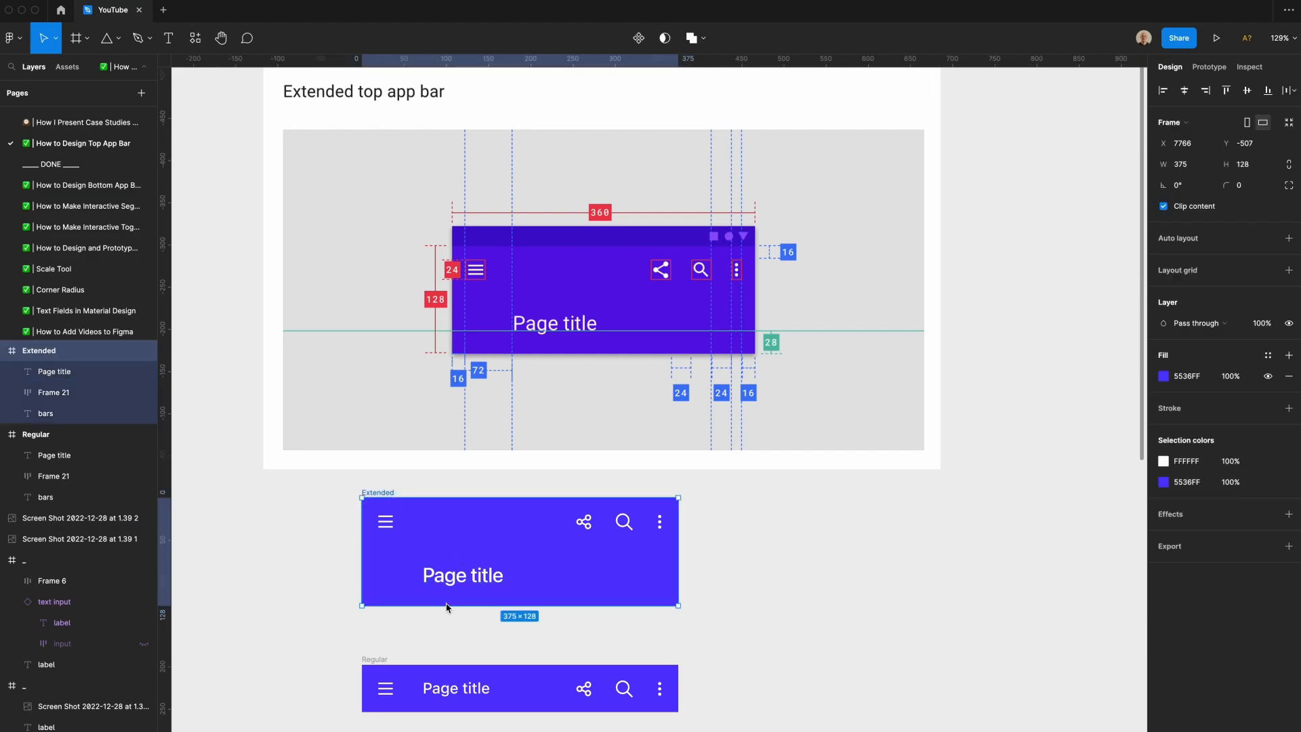
{"action": "left_click_drag", "start_coordinate": [520, 605], "coordinate": [519, 600]}
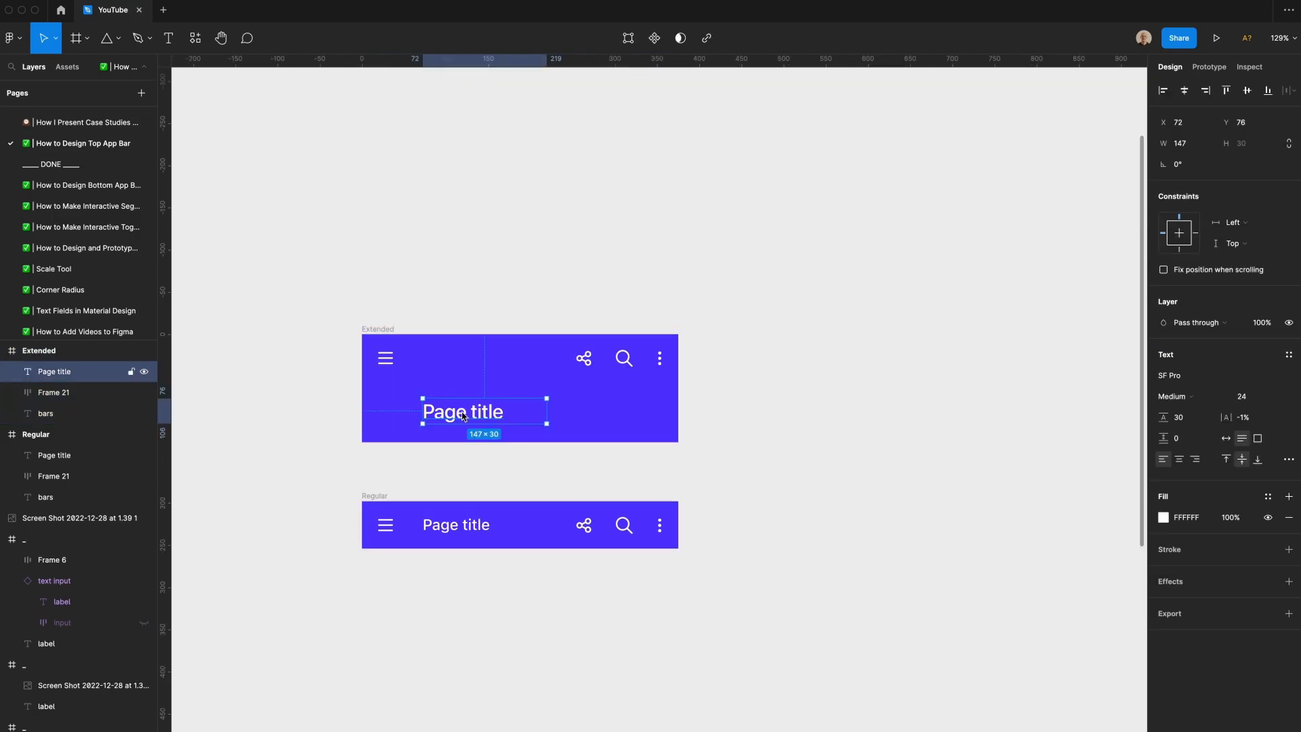
{"action": "left_click_drag", "start_coordinate": [546, 411], "coordinate": [650, 420]}
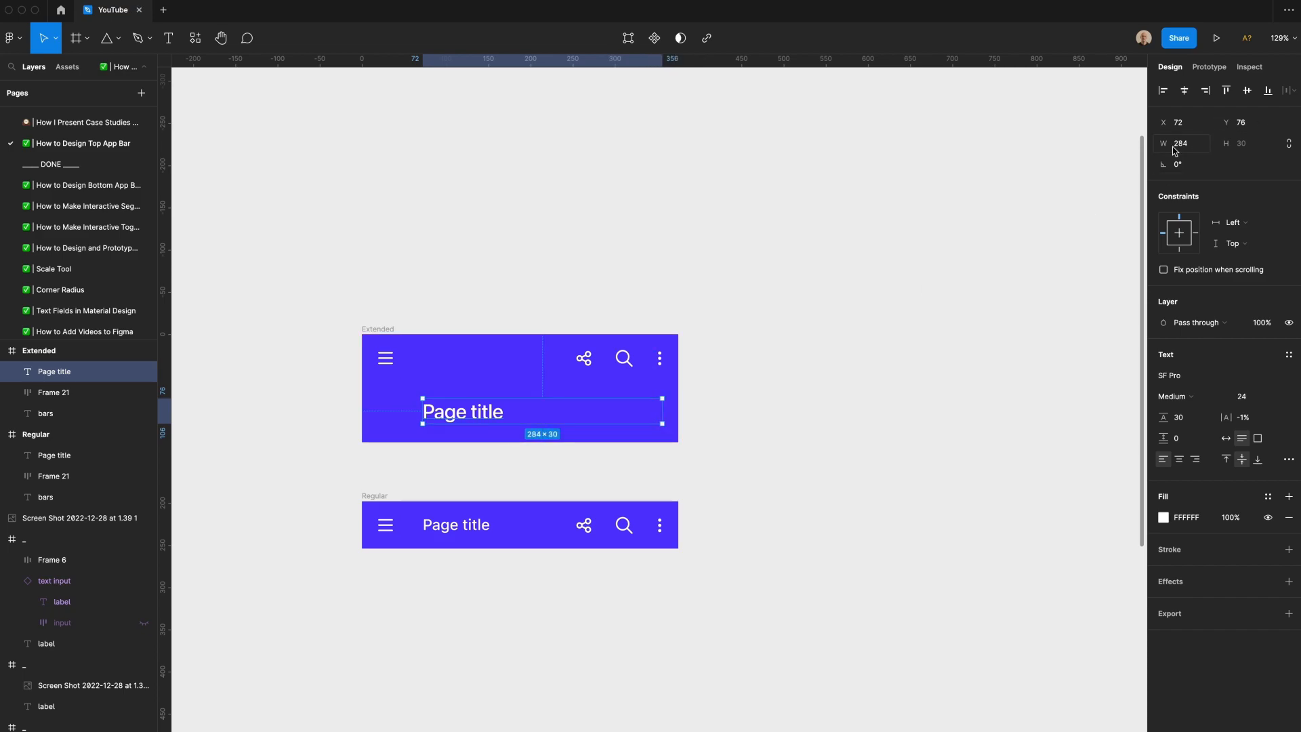
{"action": "left_click", "coordinate": [1182, 143]}
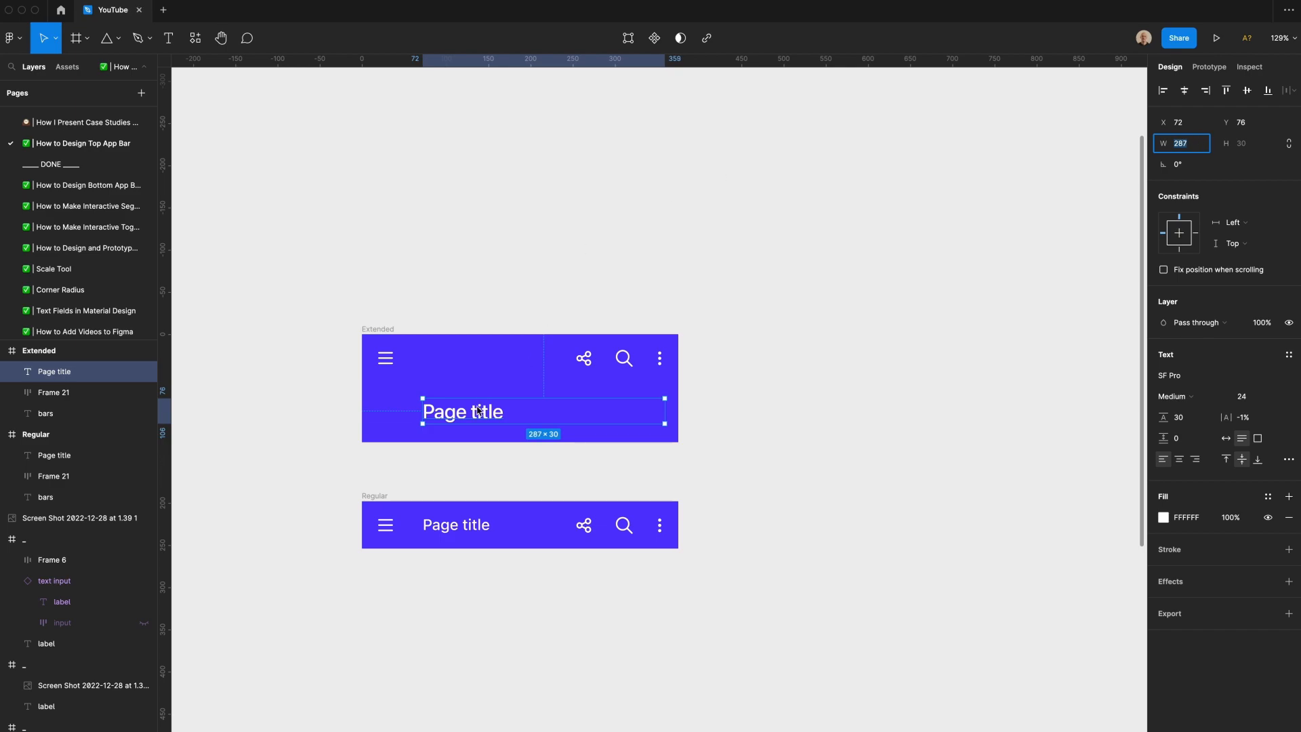
{"action": "type", "text": "Longer"}
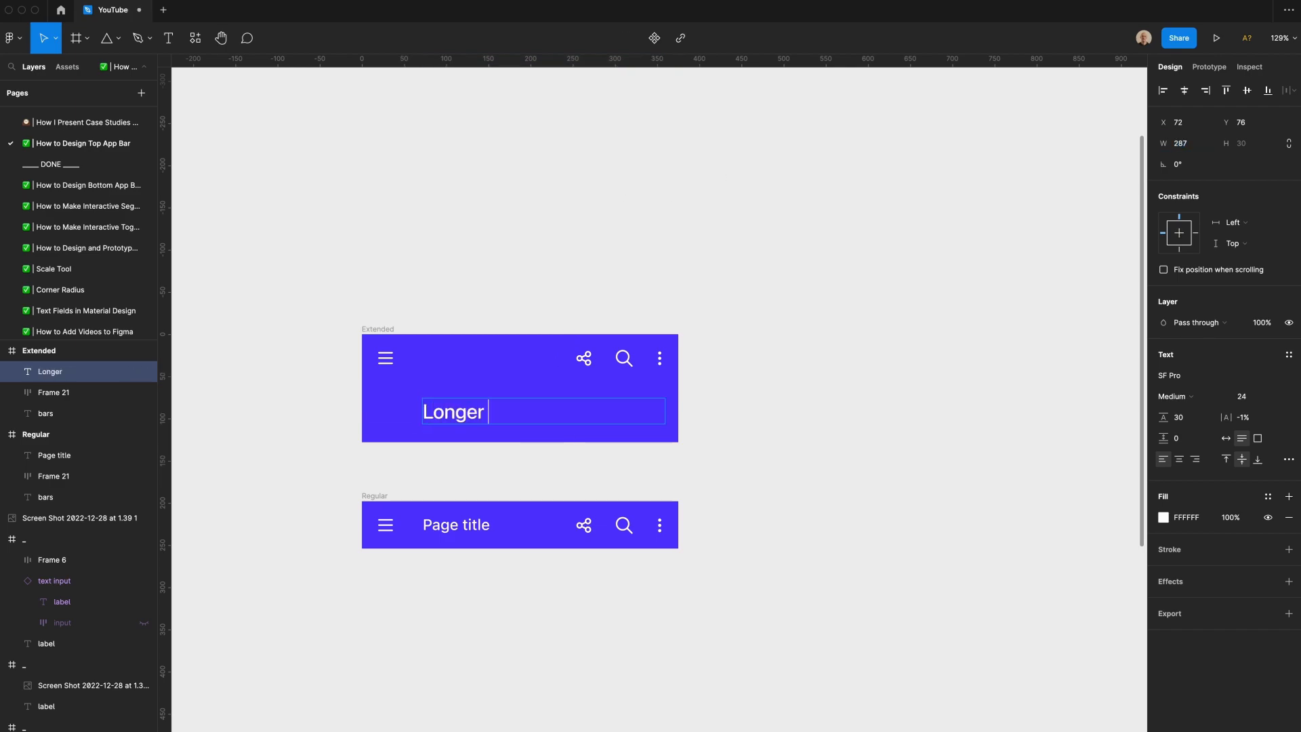
{"action": "type", "text": "page title goes"}
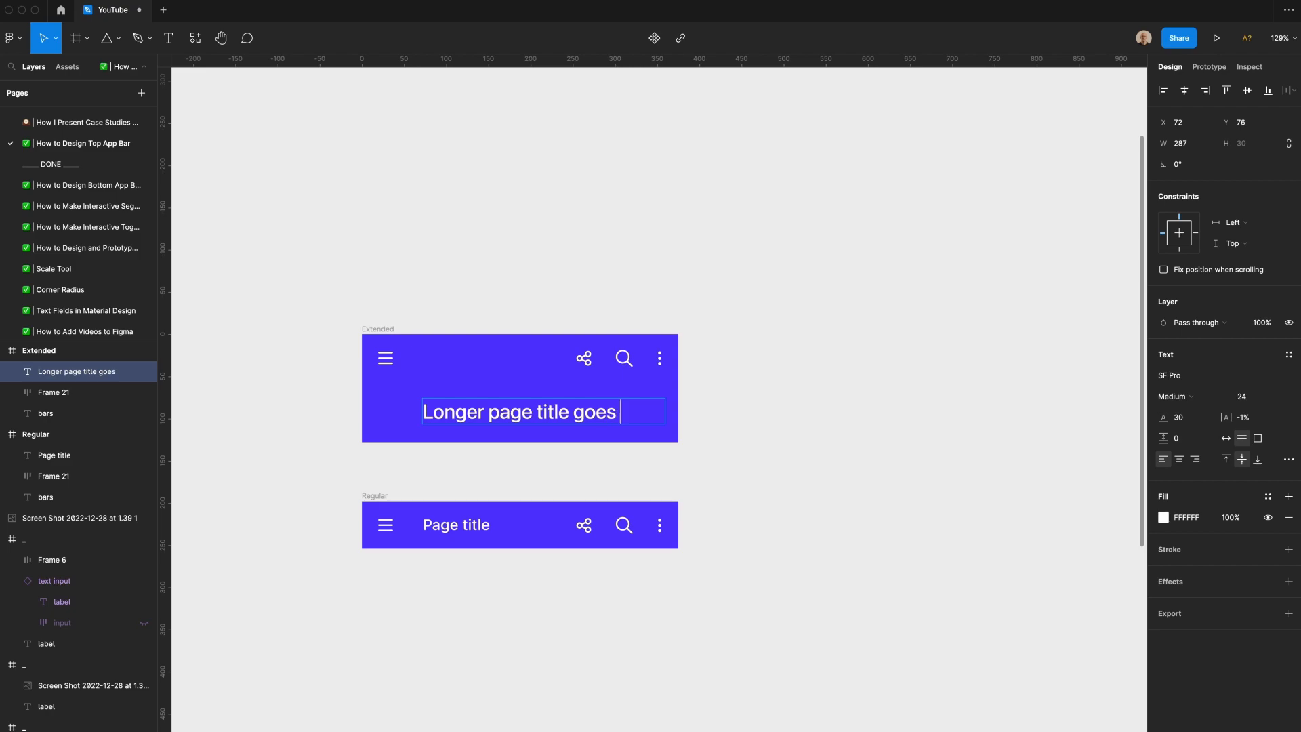
{"action": "type", "text": "here"}
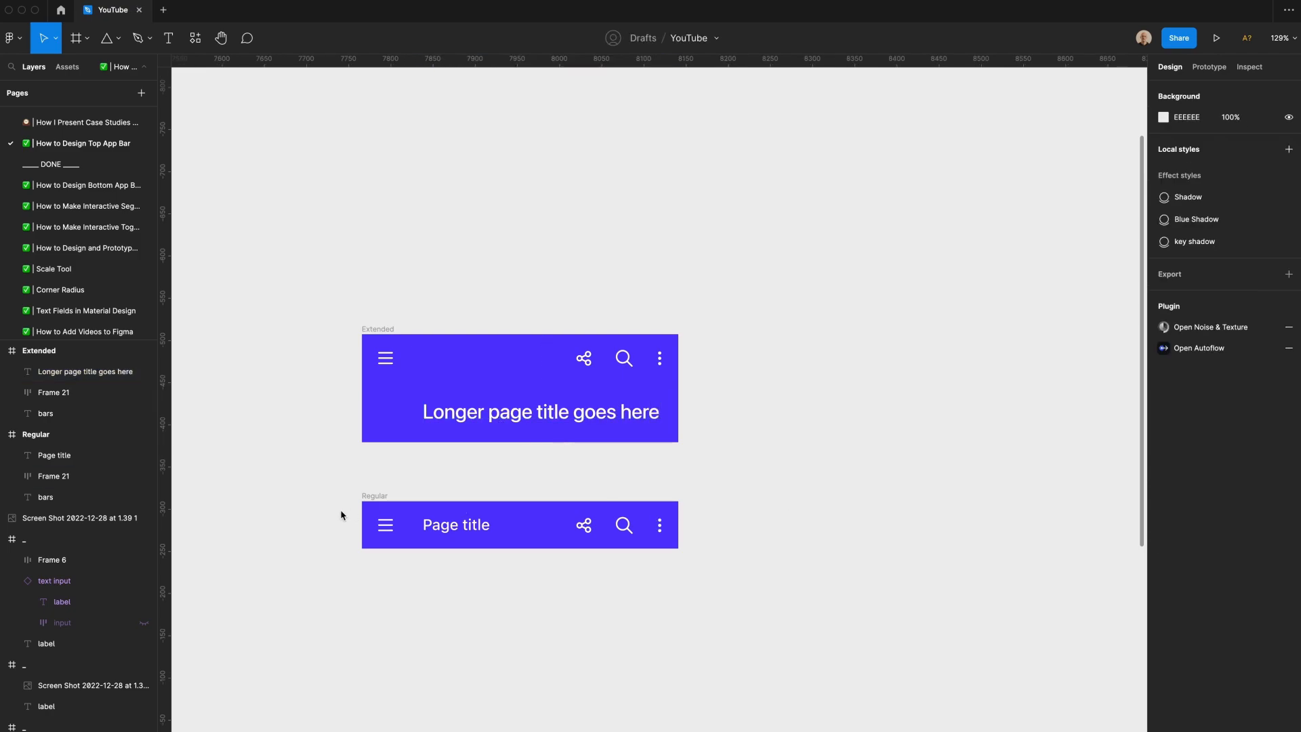
{"action": "mouse_move", "coordinate": [524, 440]}
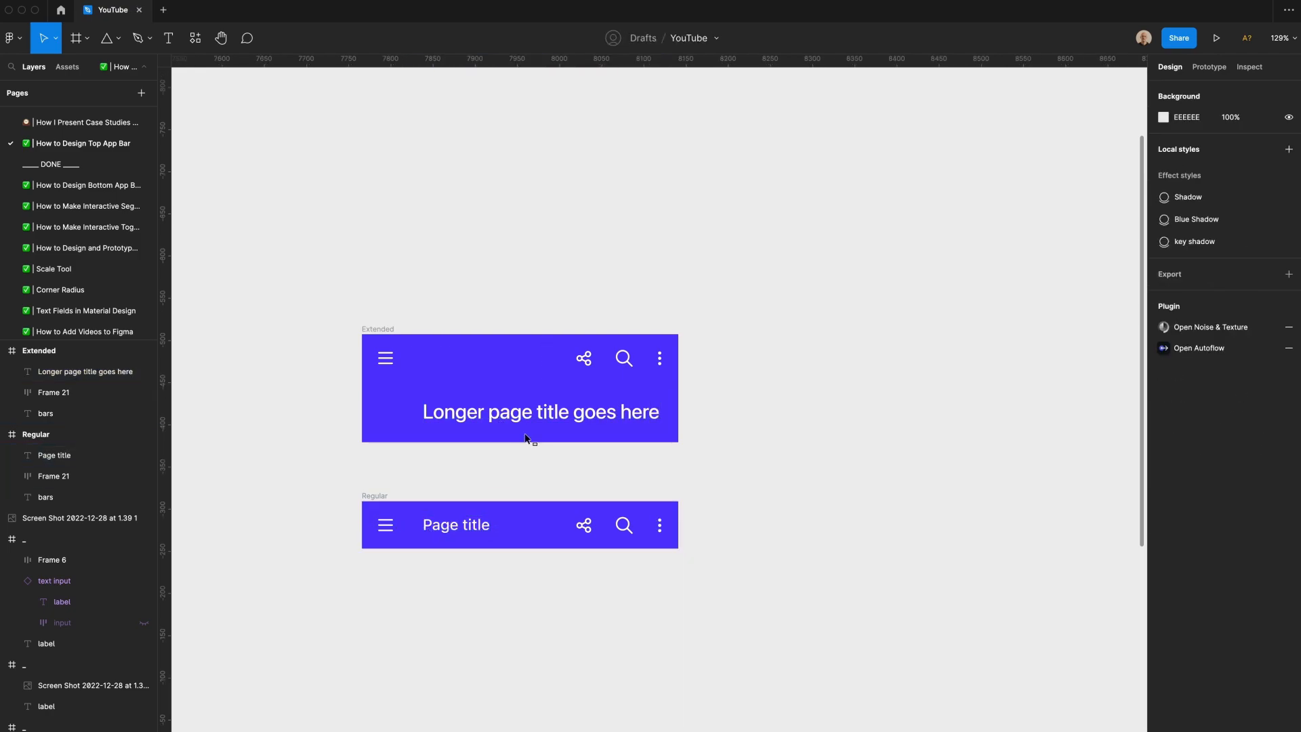
{"action": "type", "text": "Page title"}
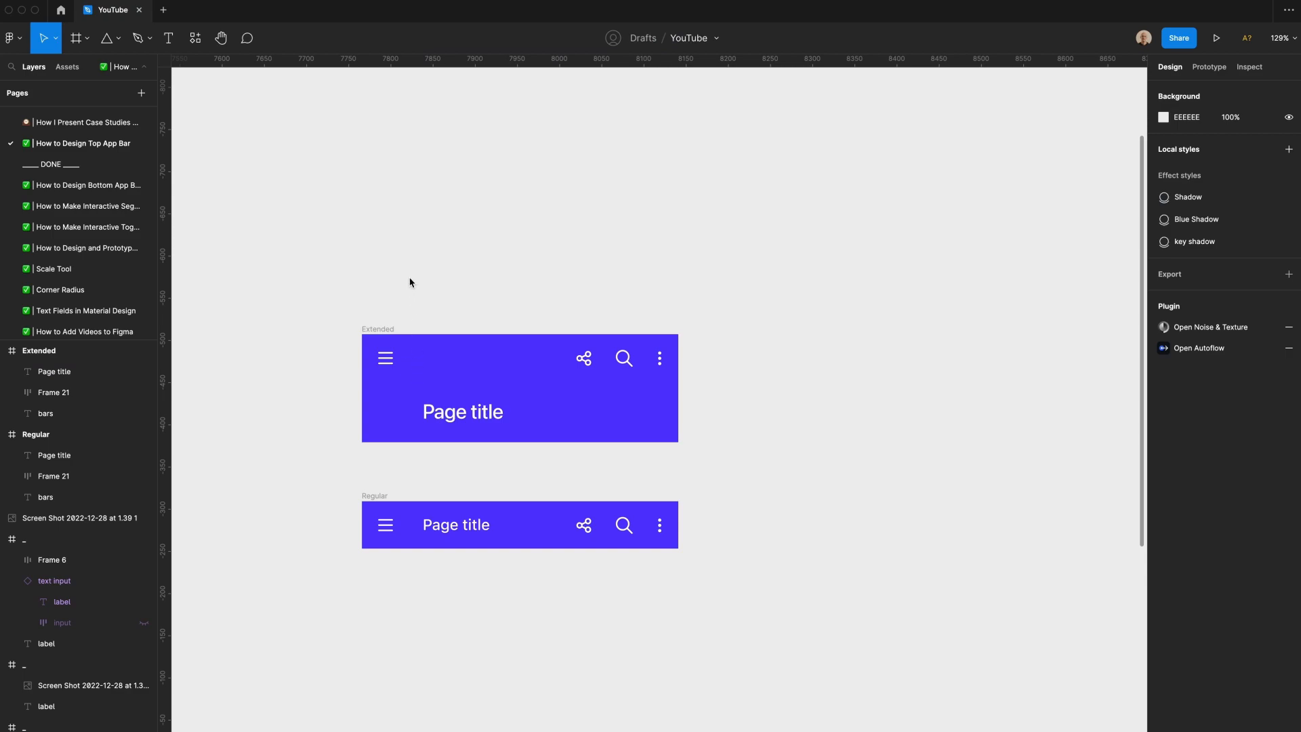
{"action": "mouse_move", "coordinate": [372, 316]}
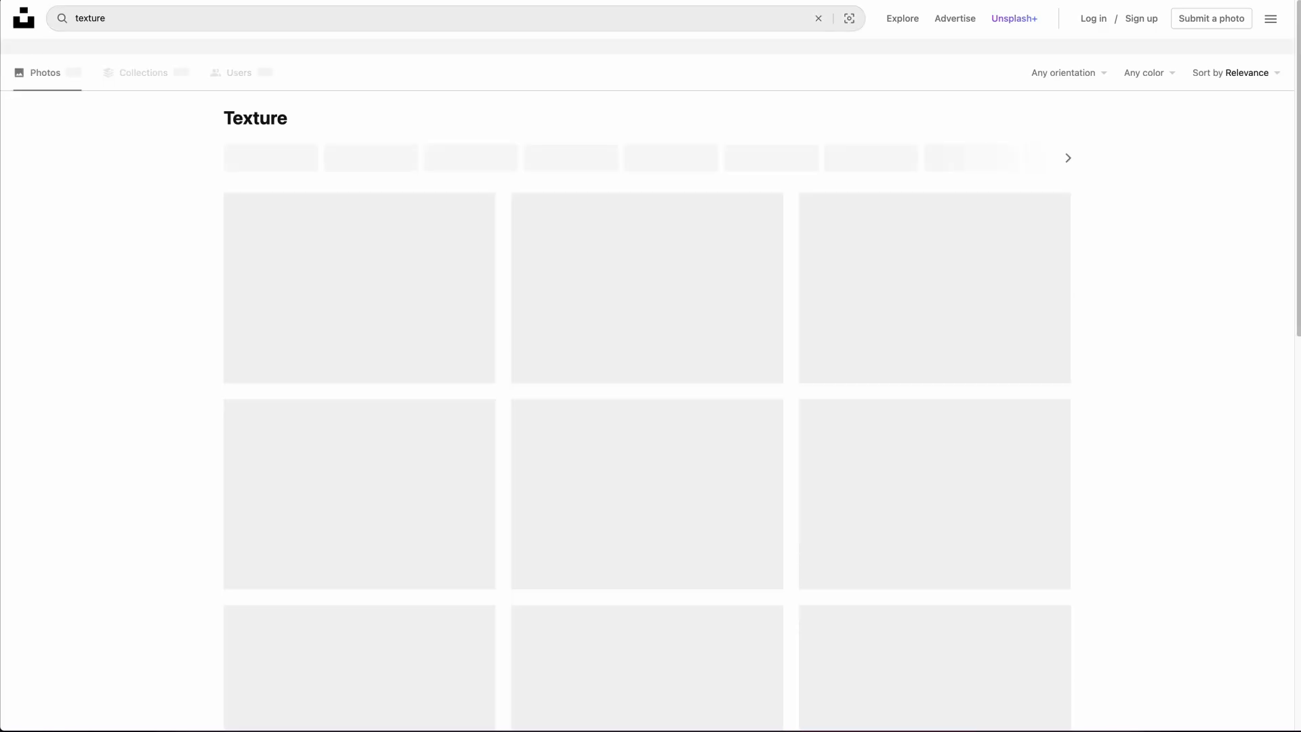
Copy a dark texture photo from the Unsplash 'texture' results.
{"action": "right_click", "coordinate": [646, 365]}
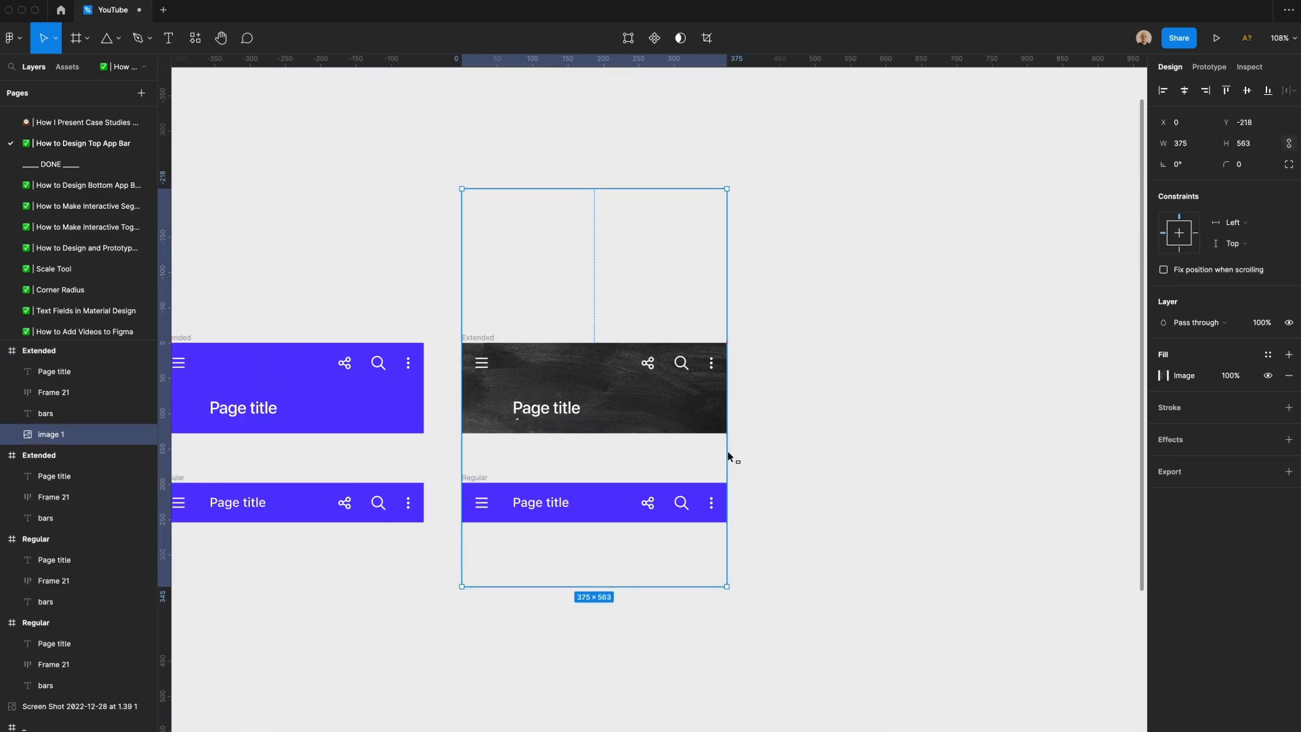
{"action": "mouse_move", "coordinate": [747, 238]}
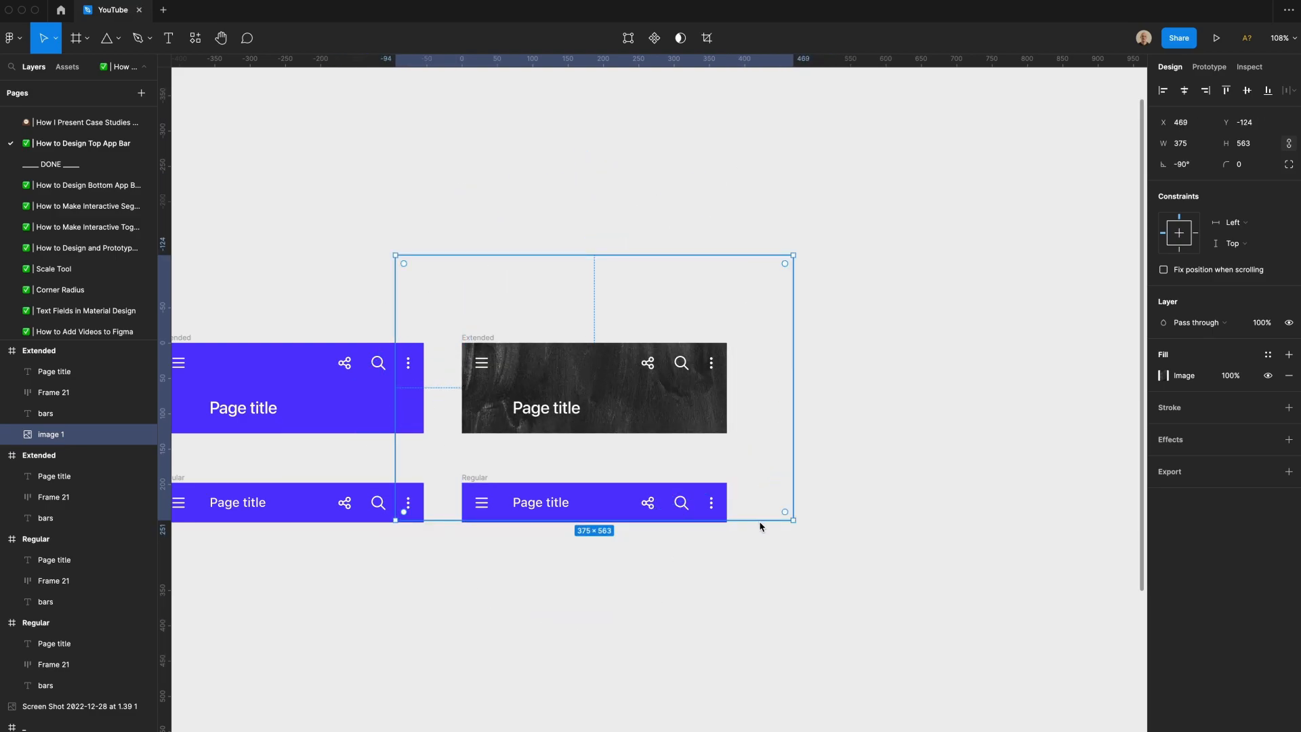
Resize the pasted texture photo to cover the copied bar frames.
{"action": "left_click_drag", "start_coordinate": [793, 518], "coordinate": [733, 480]}
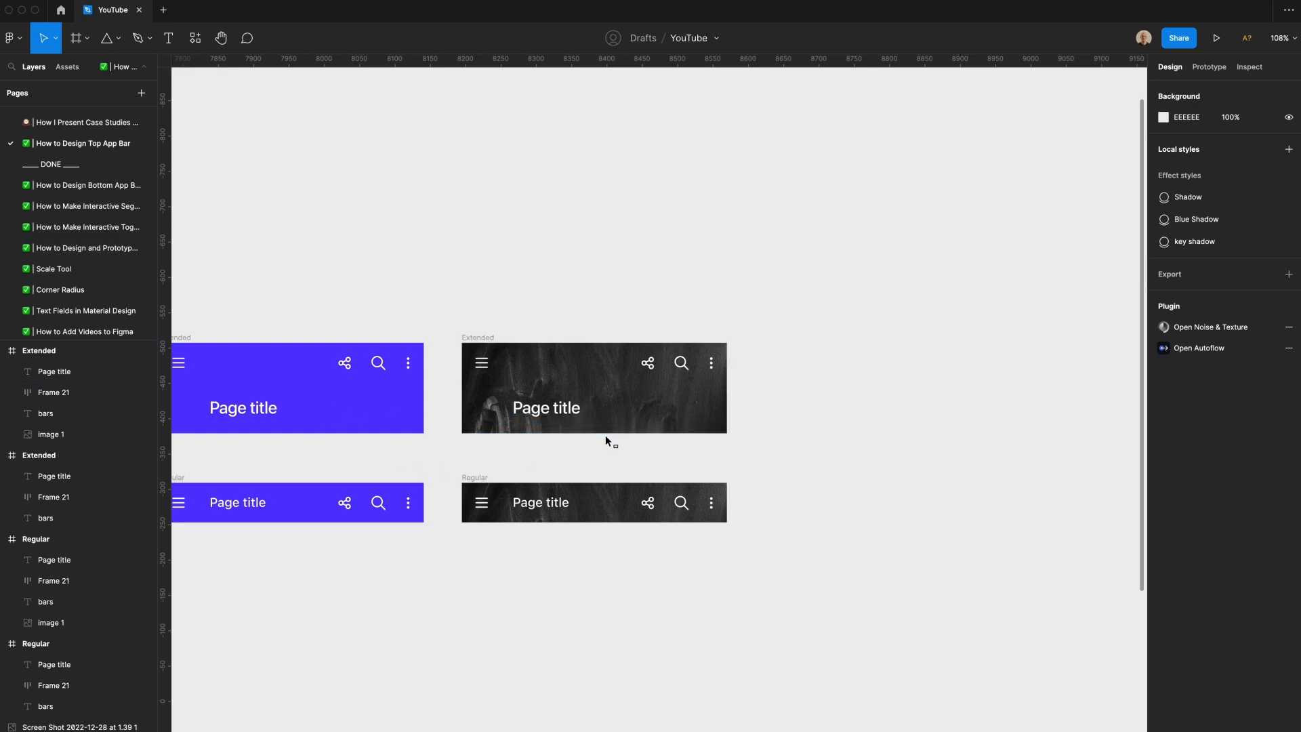
{"action": "left_click", "coordinate": [593, 388]}
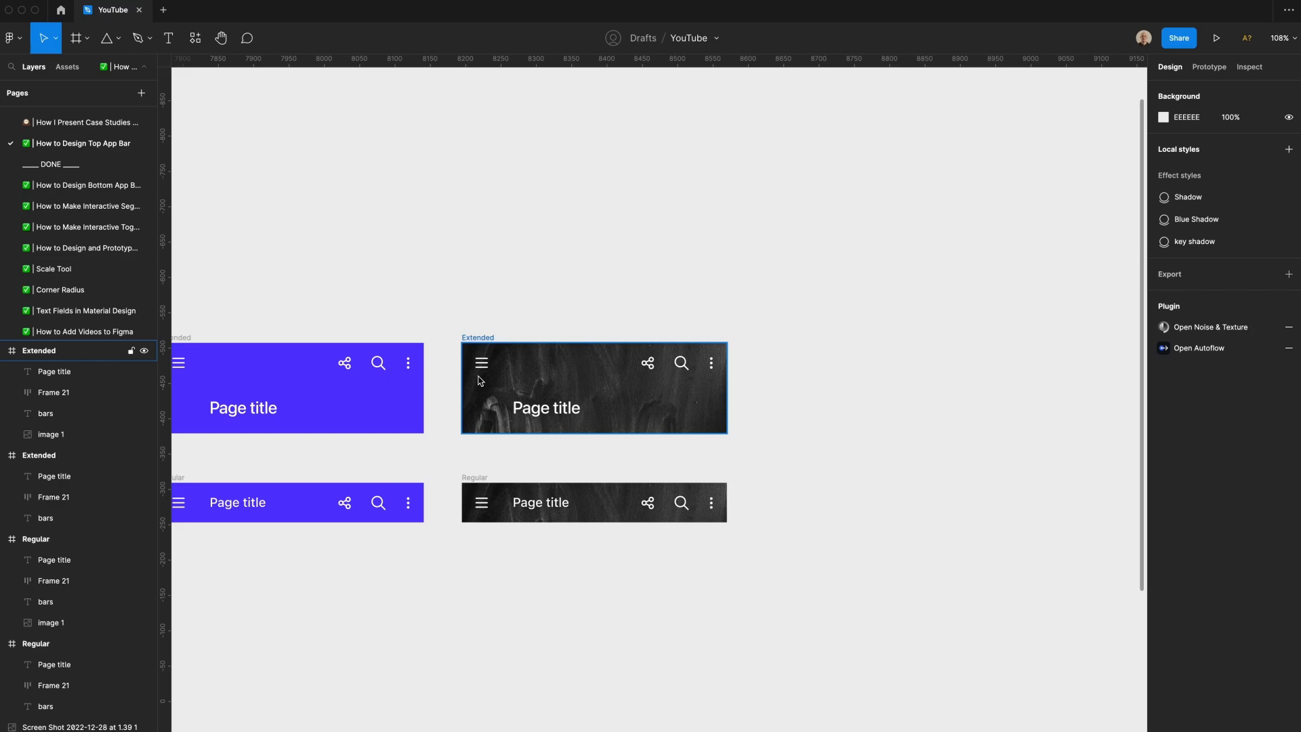
{"action": "left_click", "coordinate": [680, 363]}
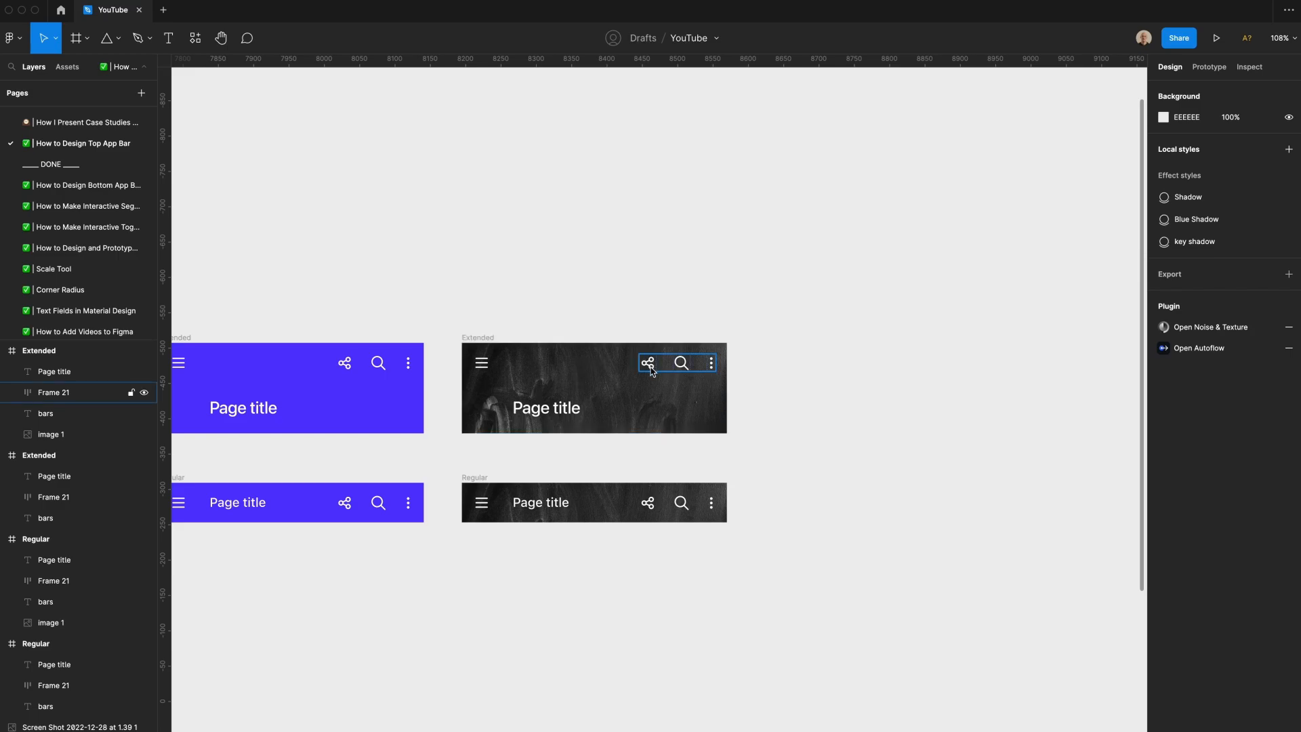
{"action": "left_click", "coordinate": [594, 350]}
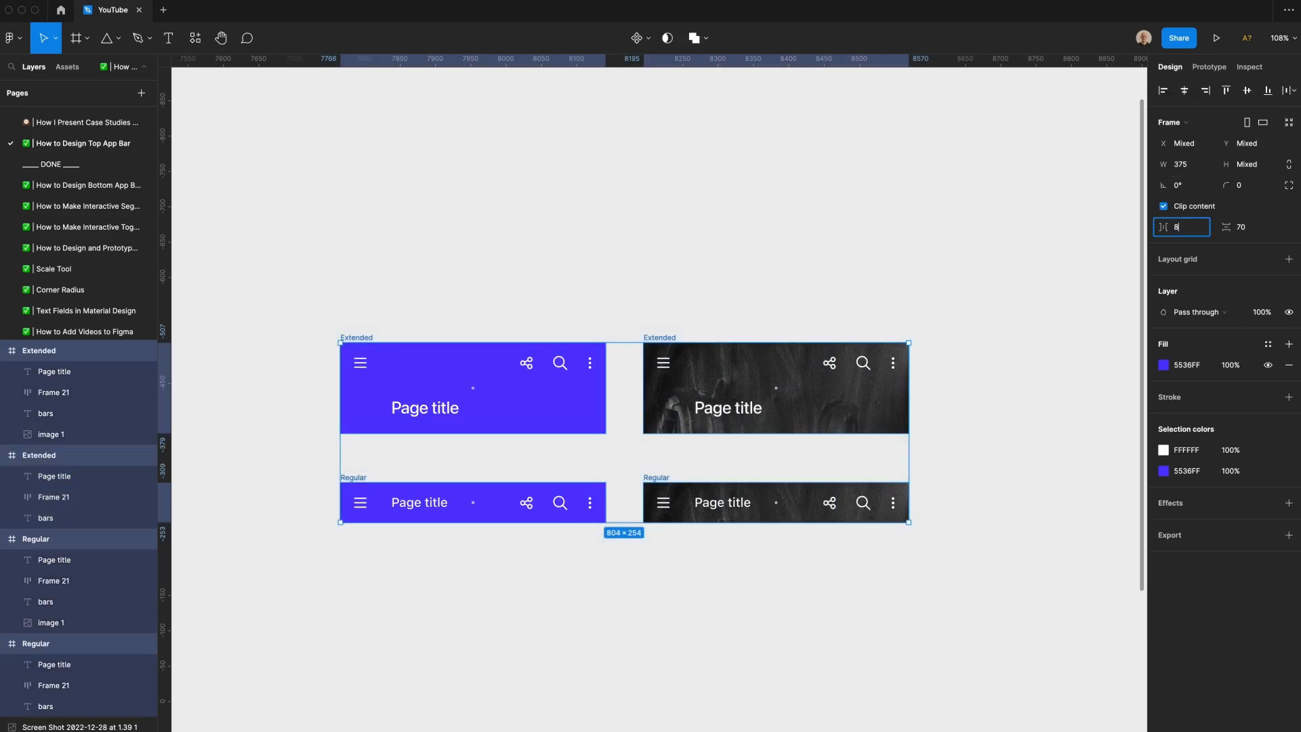
Space the four bars 80 apart, combine them, and name the set 'Top Bar'.
{"action": "type", "text": "80"}
{"action": "type", "text": "T"}
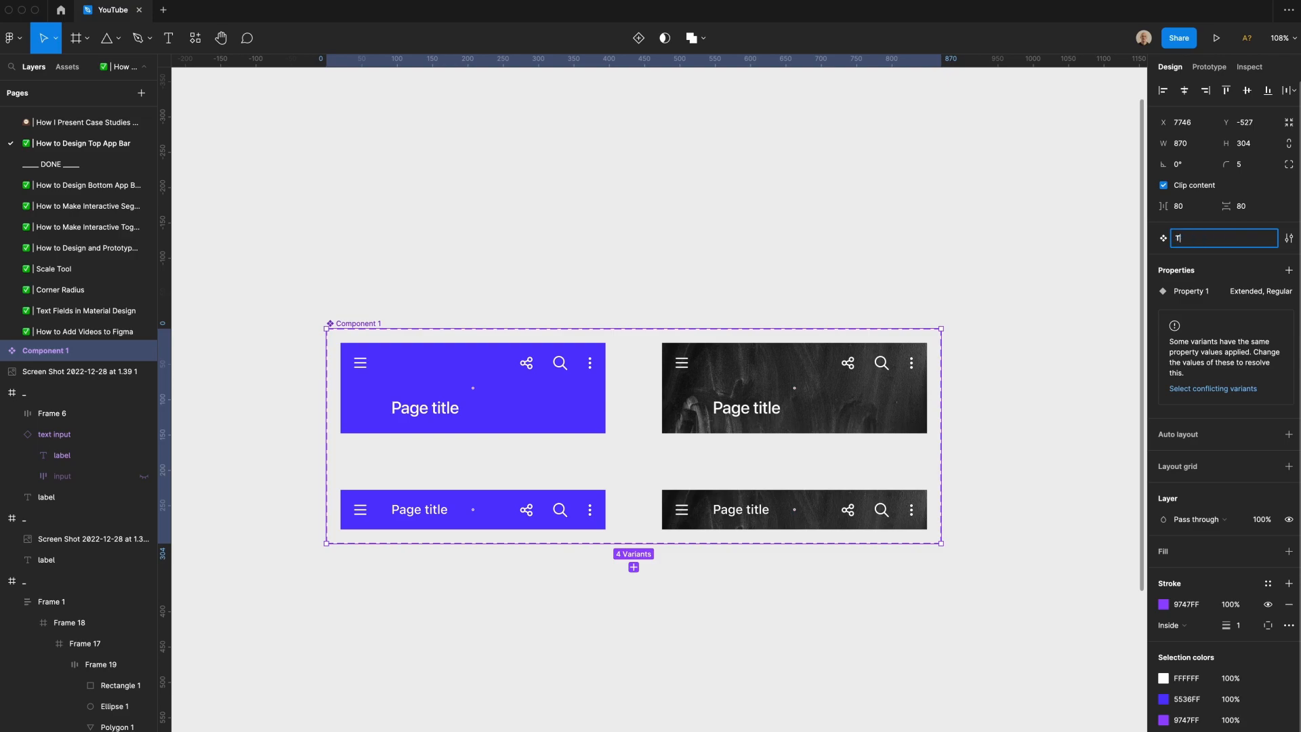
{"action": "type", "text": "op Bar"}
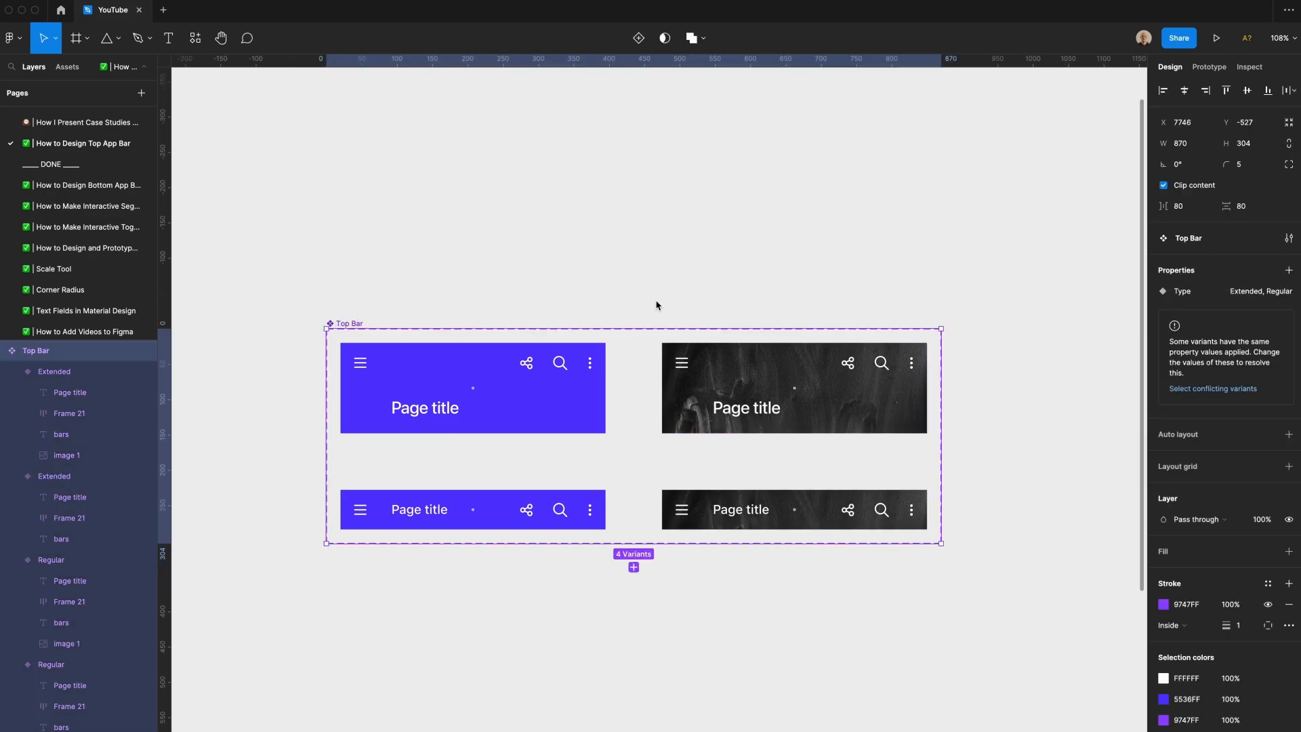
Create a variant property 'Image' with default value 'False'.
{"action": "left_click", "coordinate": [1289, 270]}
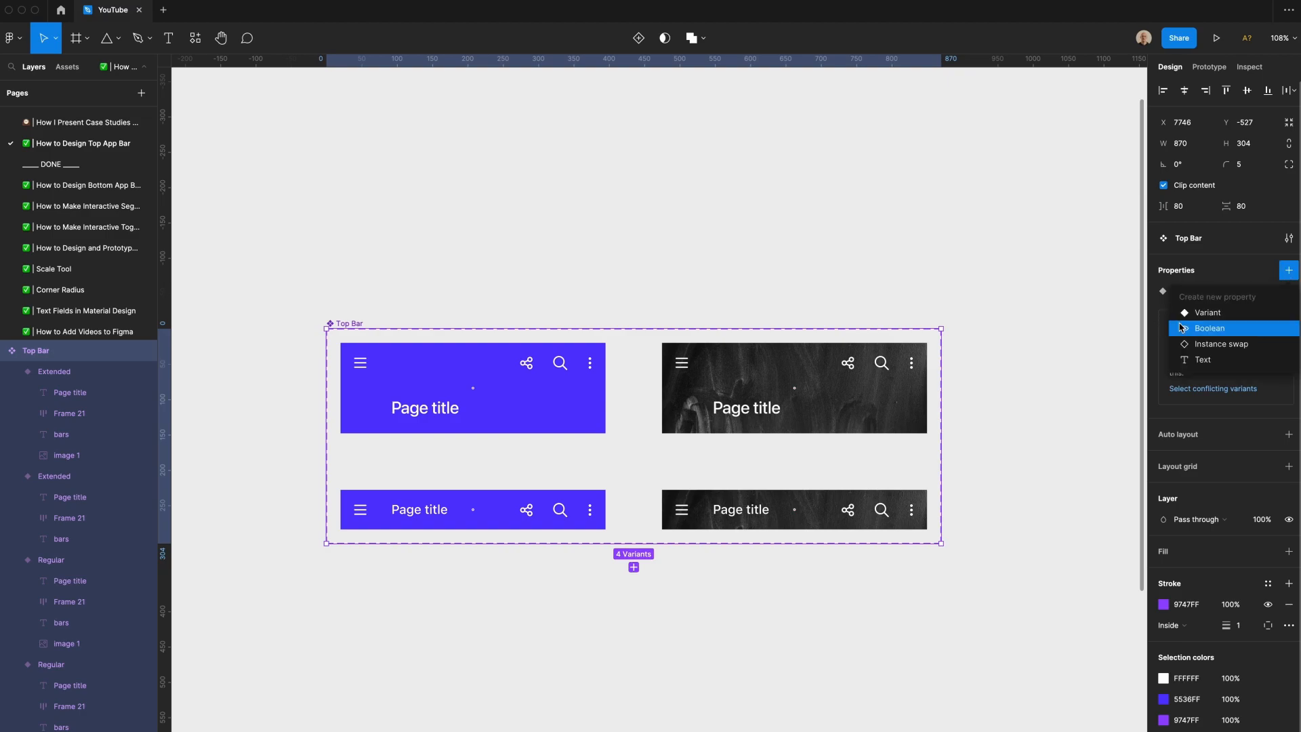
{"action": "left_click", "coordinate": [1209, 328]}
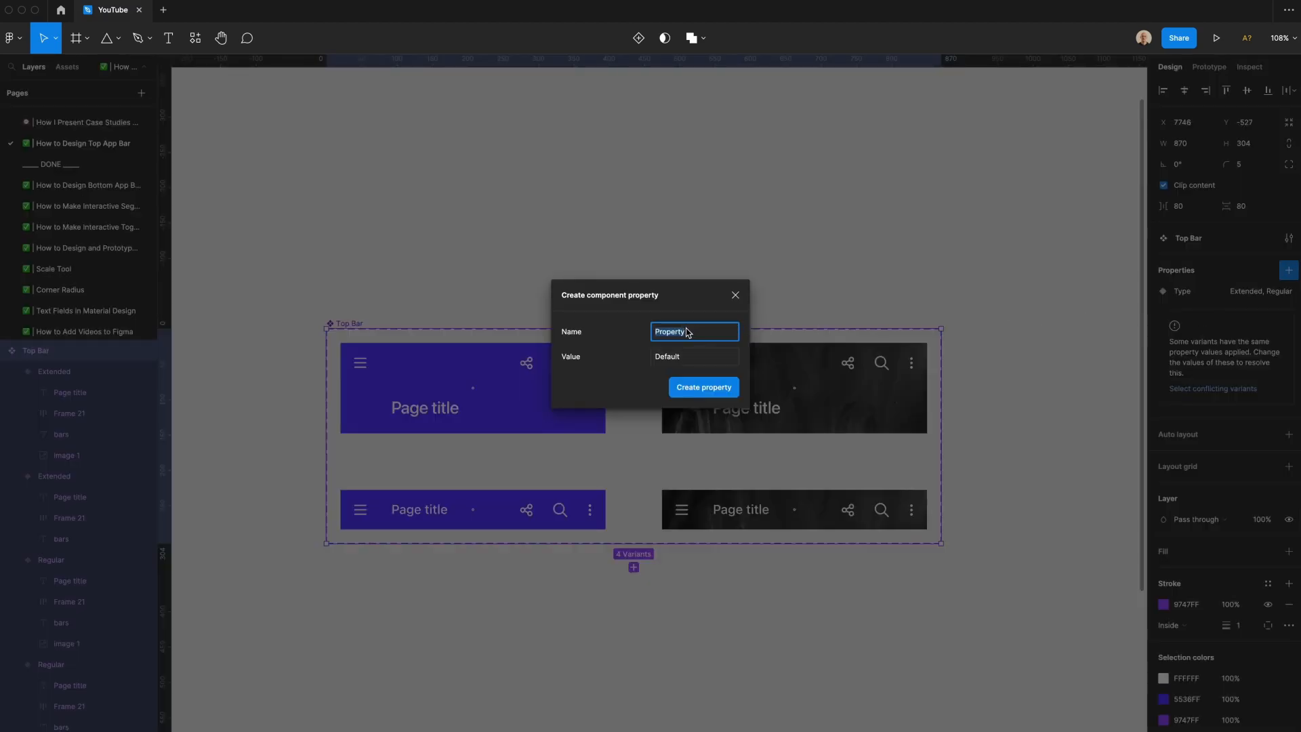
{"action": "type", "text": "Image"}
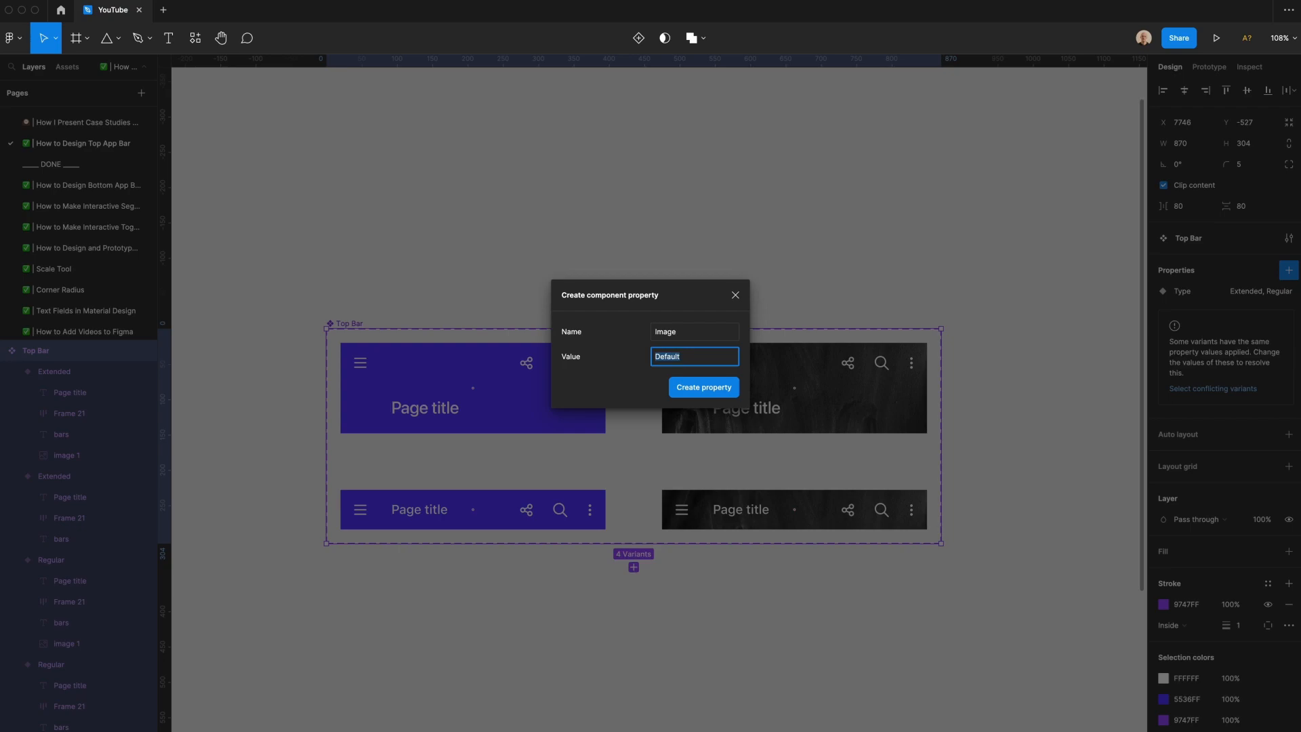
{"action": "type", "text": "False"}
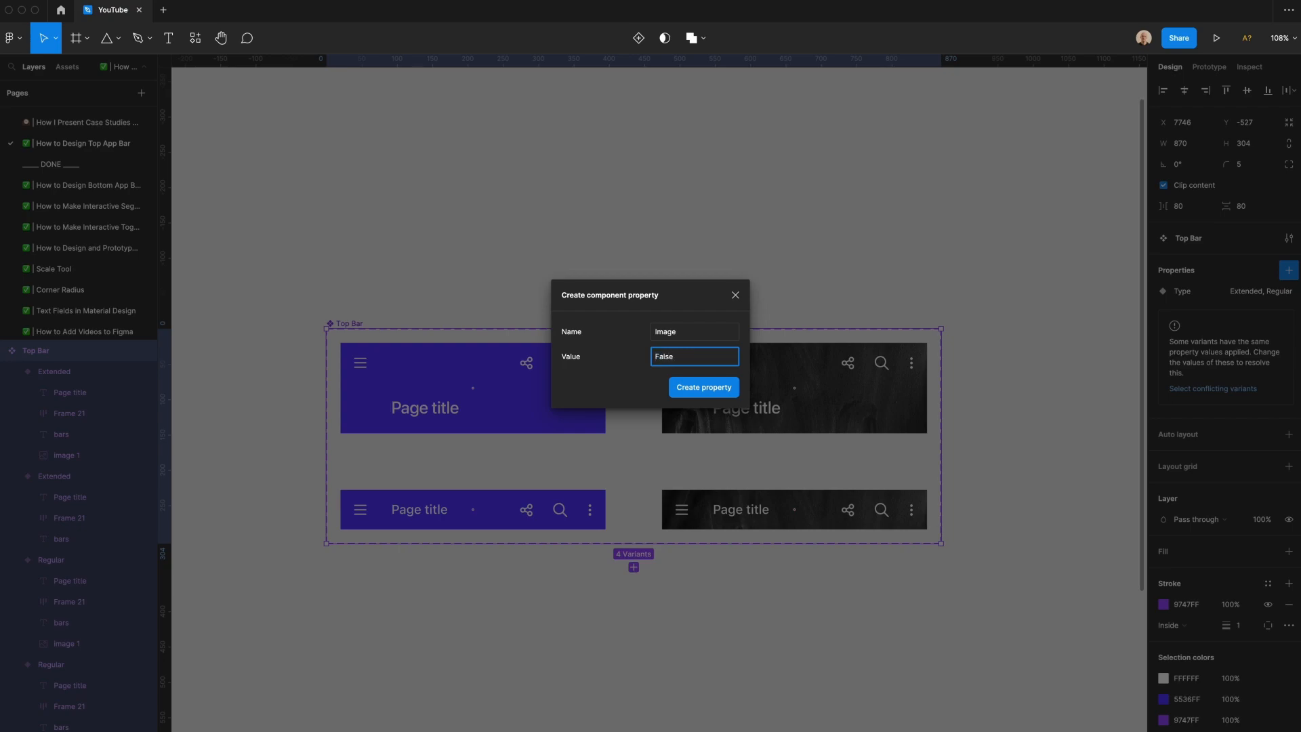
{"action": "left_click", "coordinate": [703, 387]}
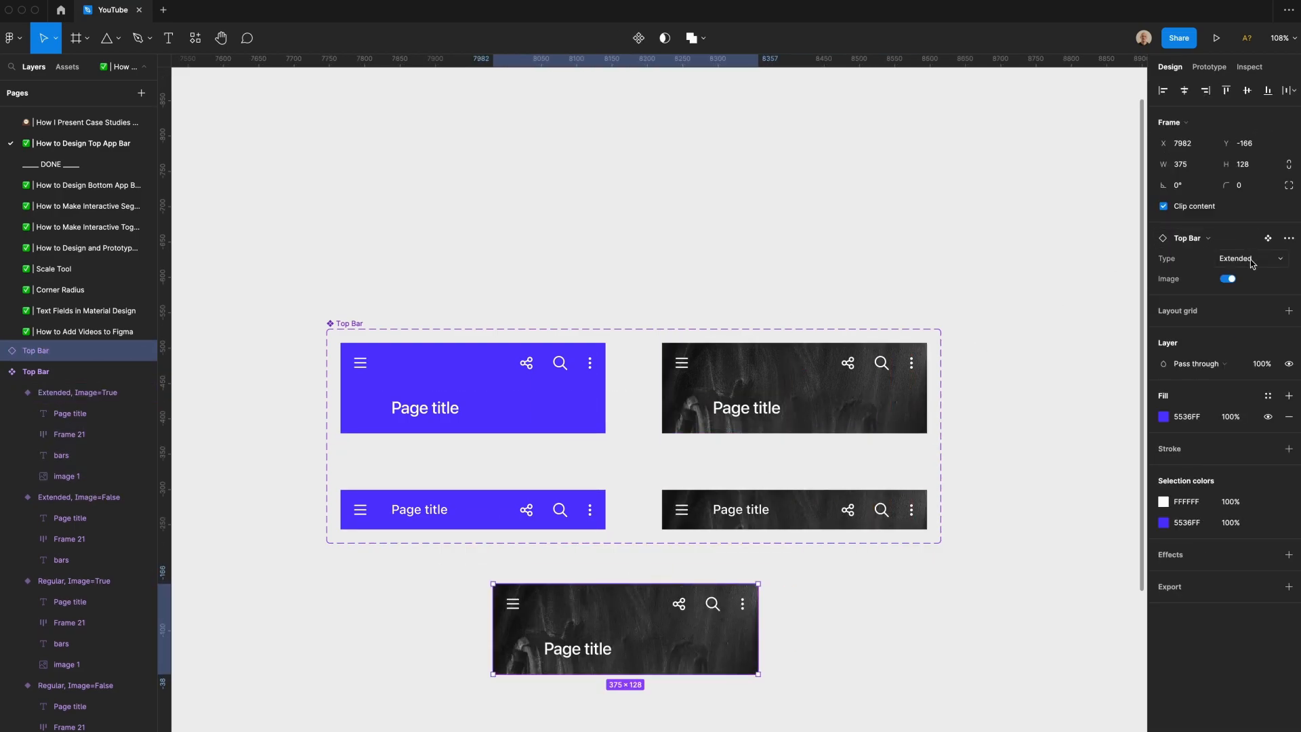
Switch the Top Bar instance from Regular back to Extended and turn its image off.
{"action": "left_click", "coordinate": [1250, 258]}
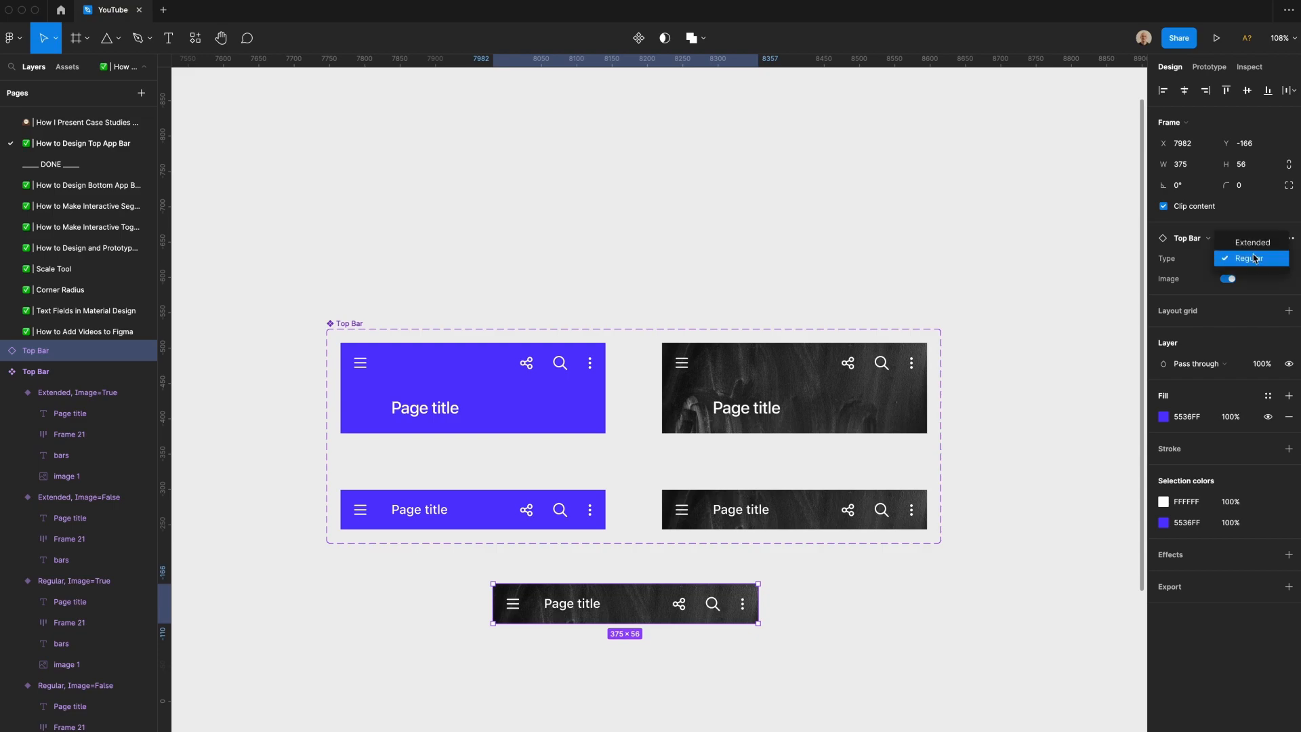
{"action": "left_click", "coordinate": [1252, 243]}
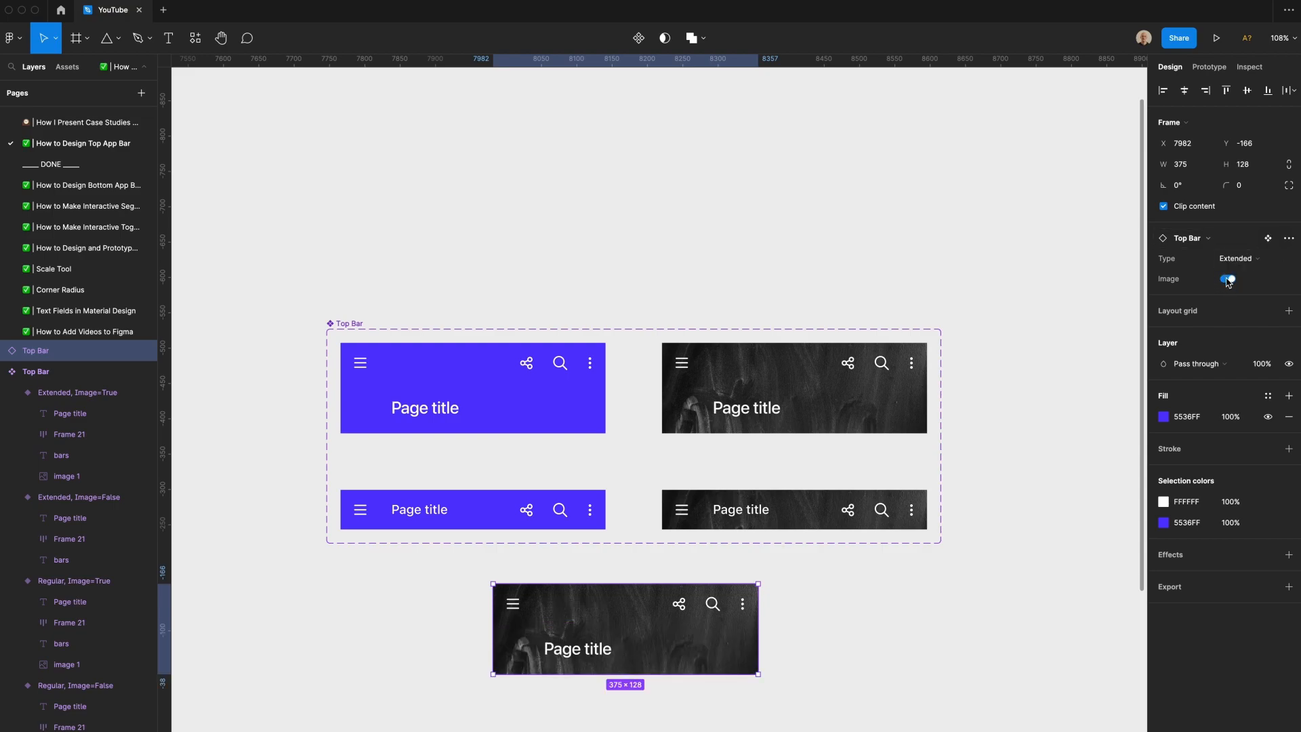
{"action": "left_click", "coordinate": [1227, 278]}
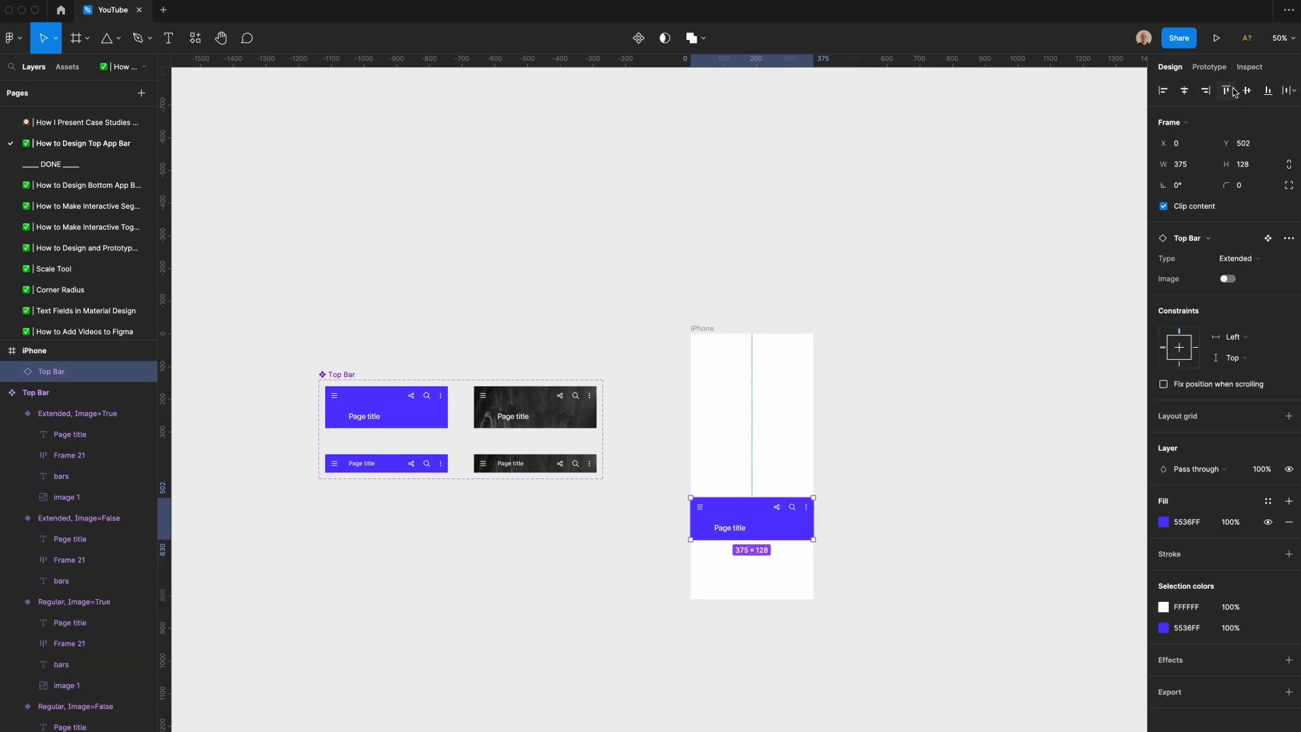
Pin the Top Bar instance to the top of the iPhone frame and enable its image.
{"action": "left_click", "coordinate": [1228, 279]}
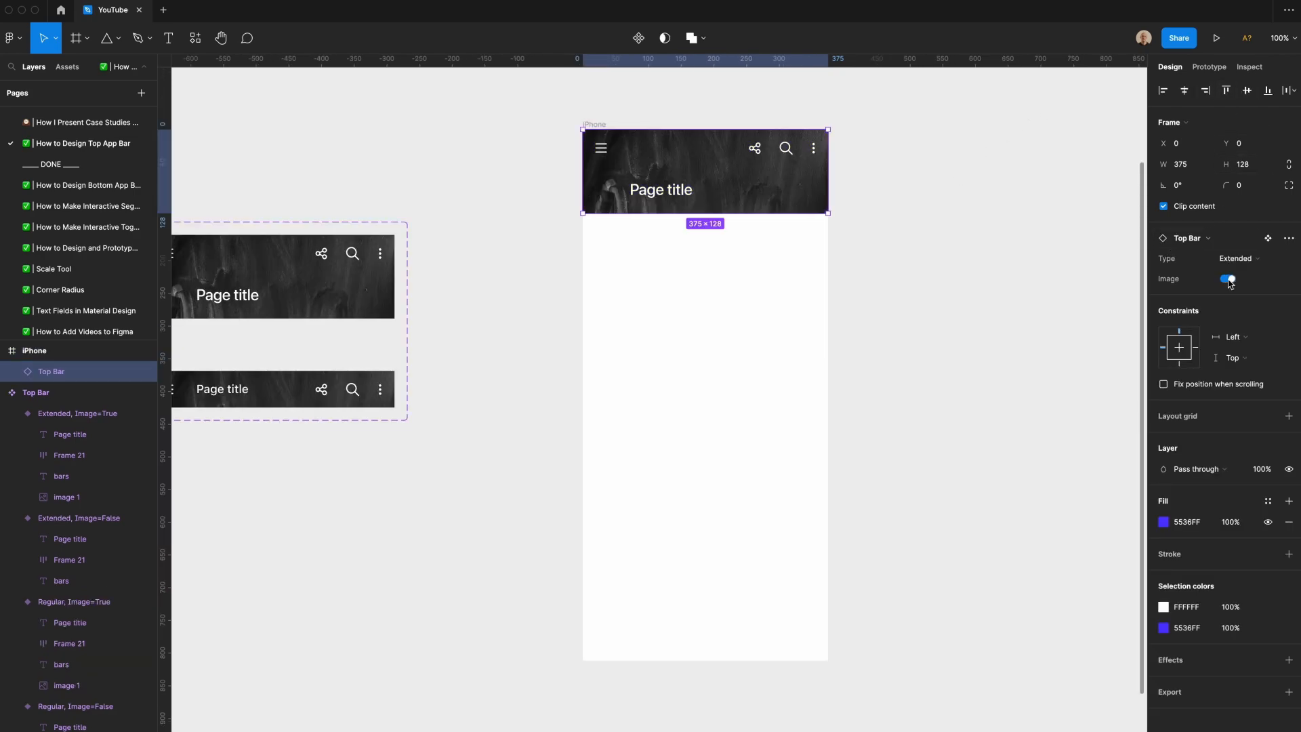
{"action": "left_click", "coordinate": [1227, 278]}
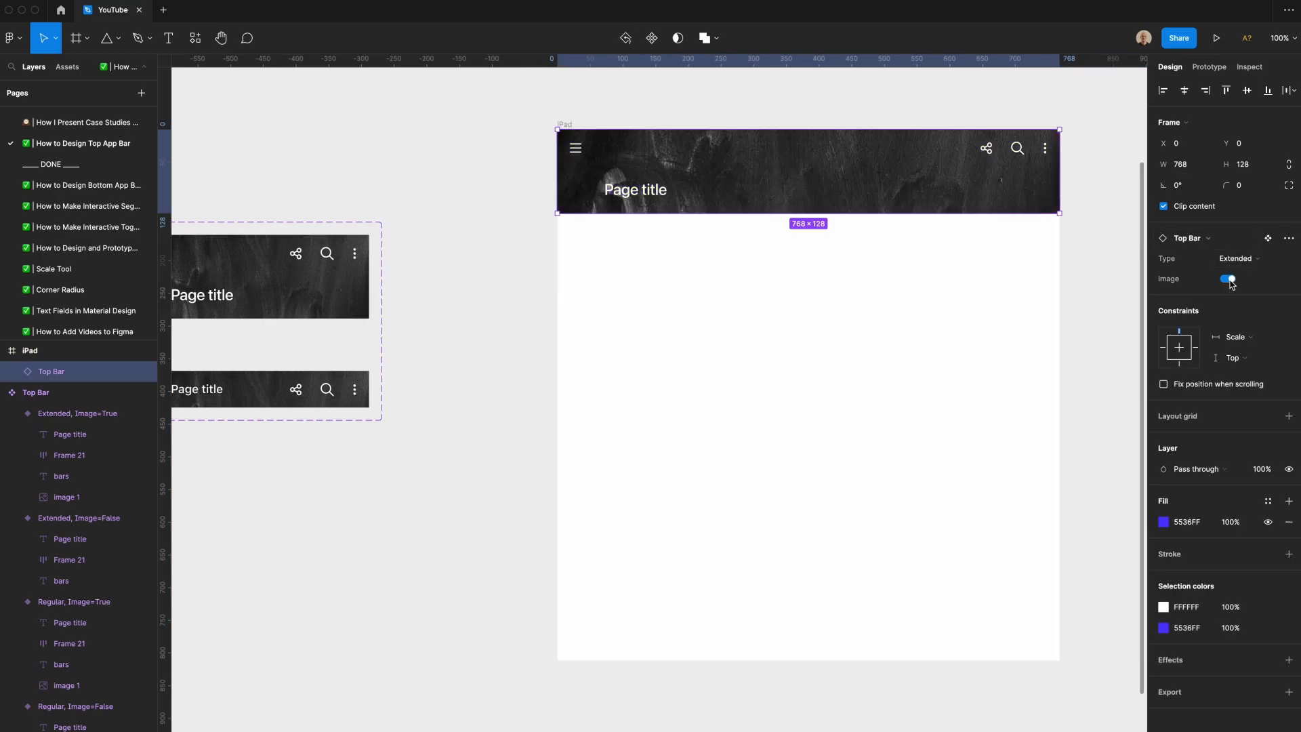
Toggle the iPad Top Bar's Image switch off, then back on.
{"action": "left_click", "coordinate": [1228, 280]}
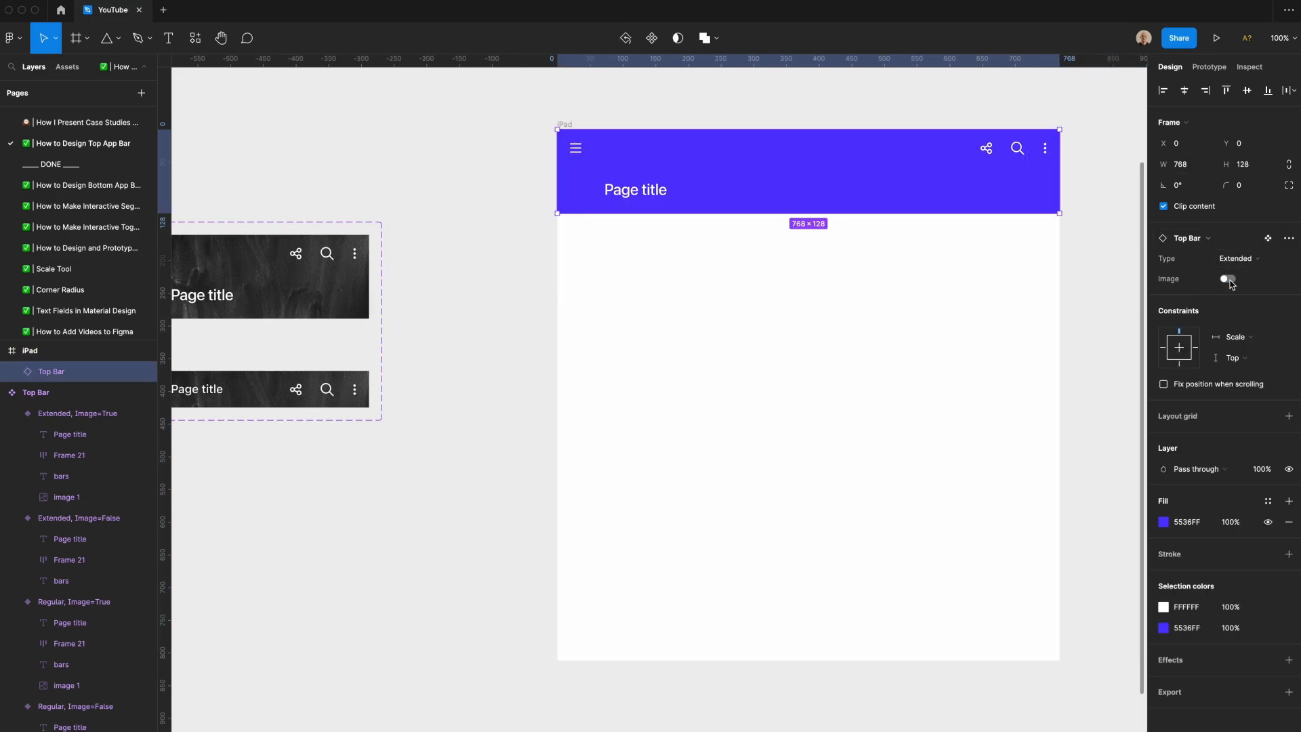
{"action": "left_click", "coordinate": [1228, 279]}
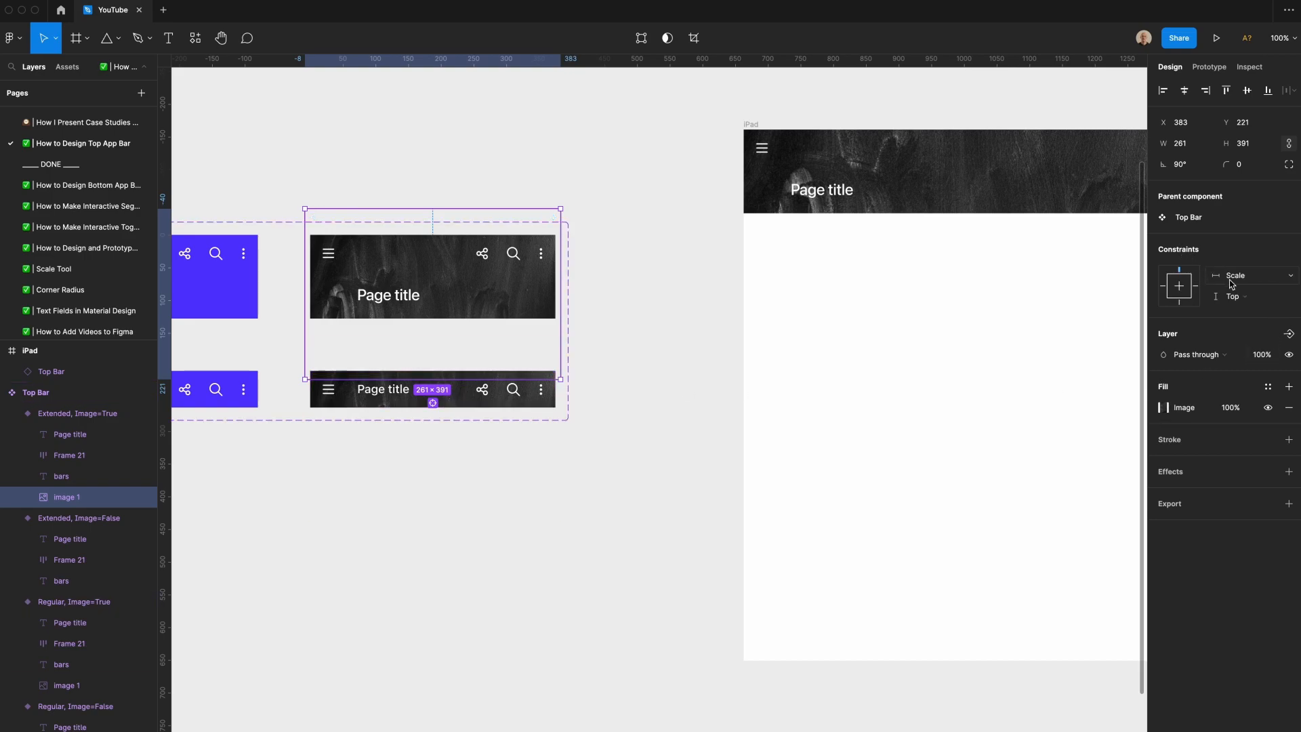
{"action": "mouse_move", "coordinate": [685, 306]}
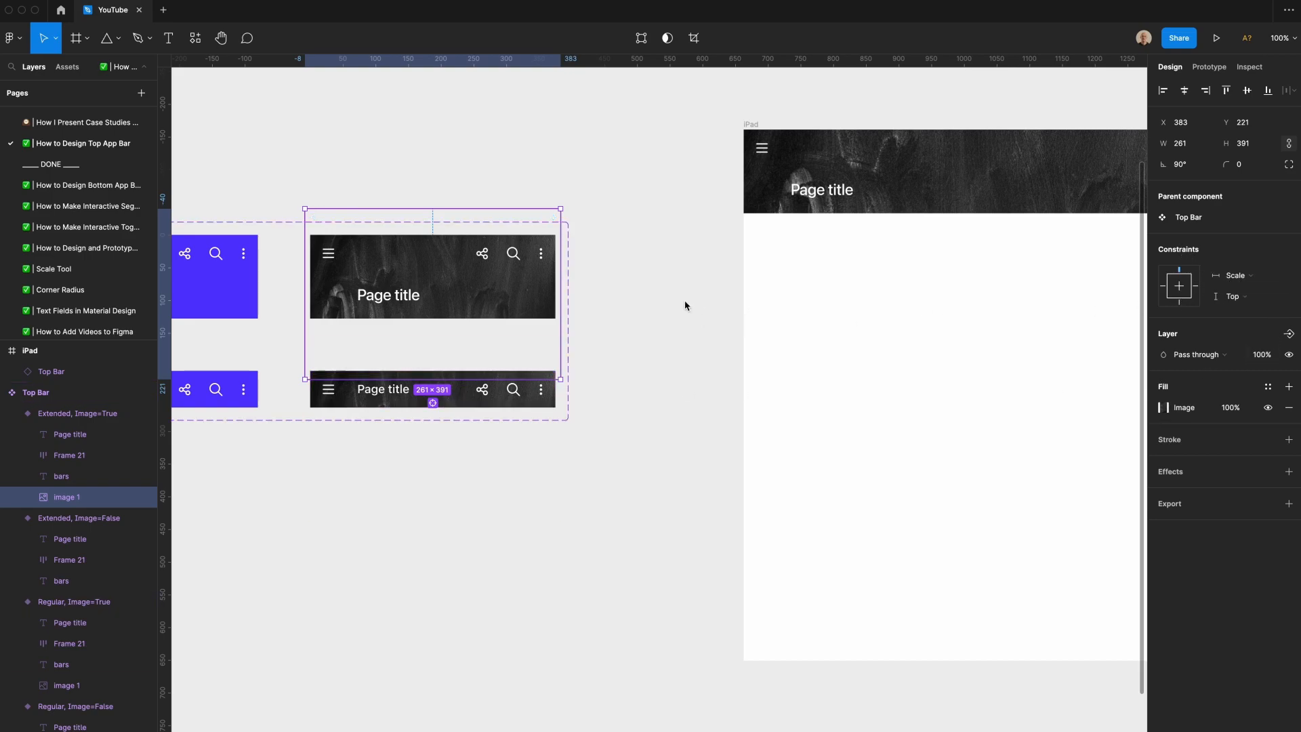